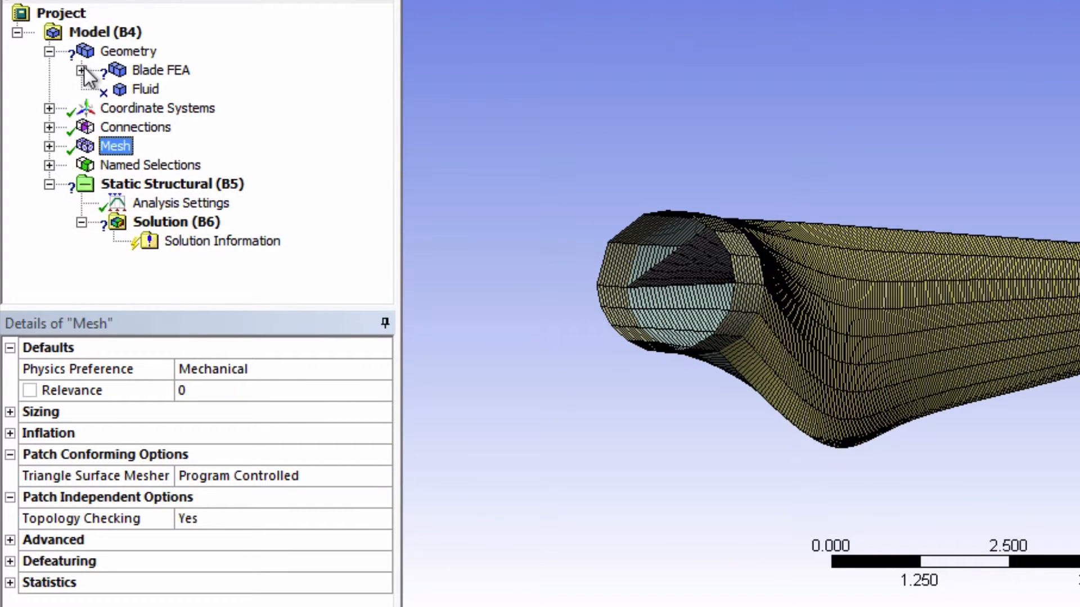
Step: Assign the homogenized_orthotropic material to the Blade FEA body, replacing Structural Steel
click(161, 69)
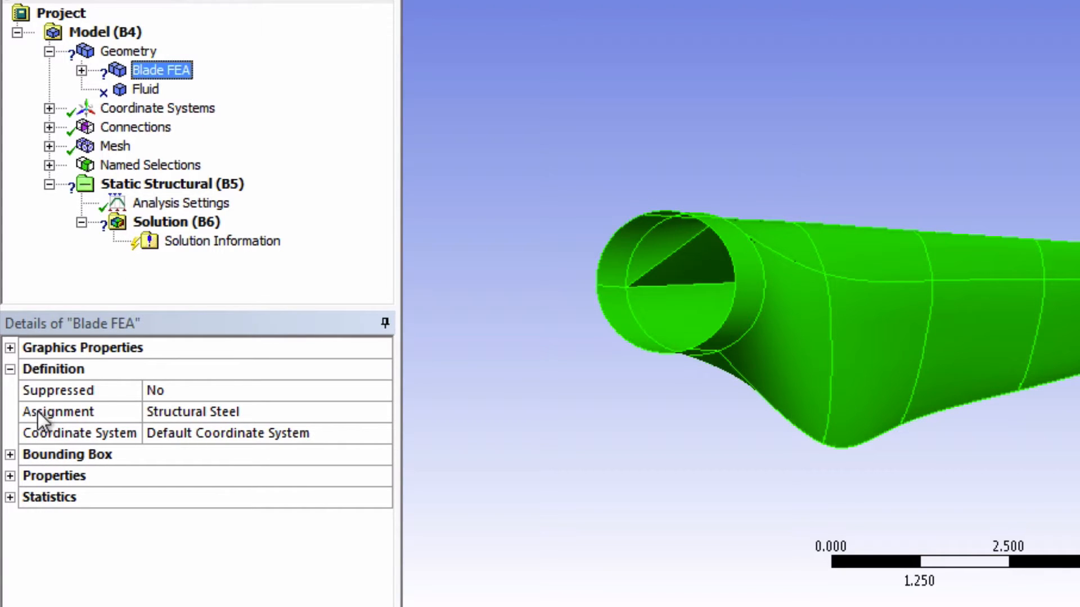
click(376, 411)
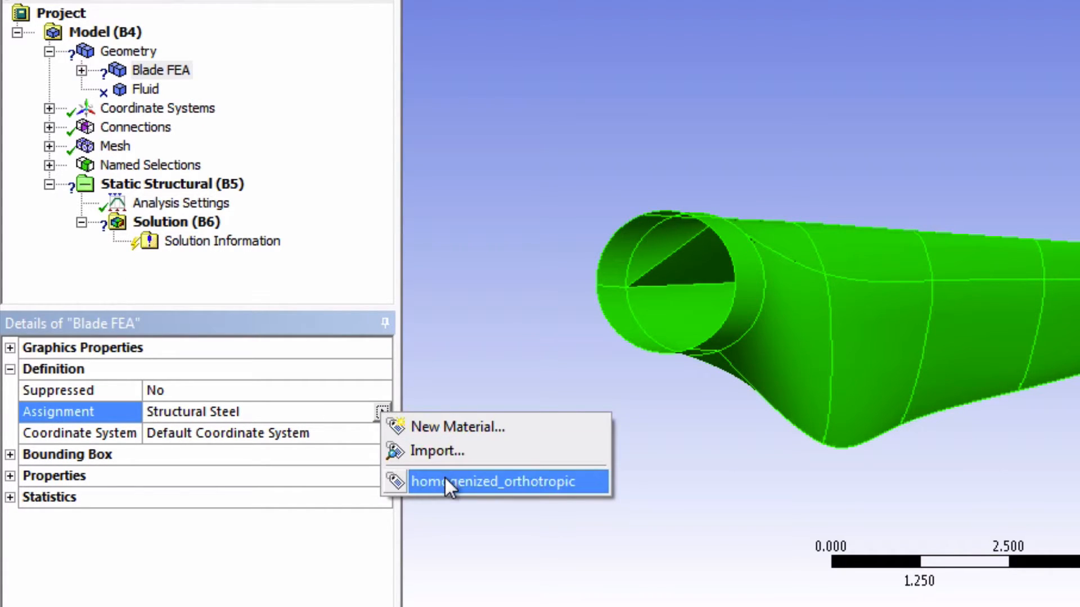
click(497, 481)
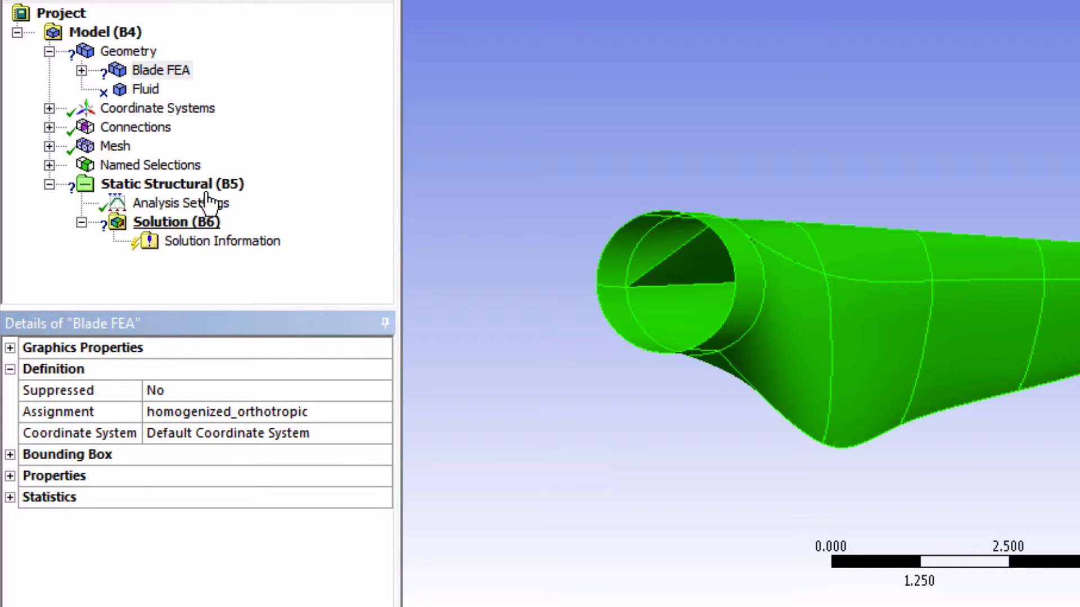
Step: Insert a new Coordinate System with its origin defined by Global Coordinates
right_click(157, 108)
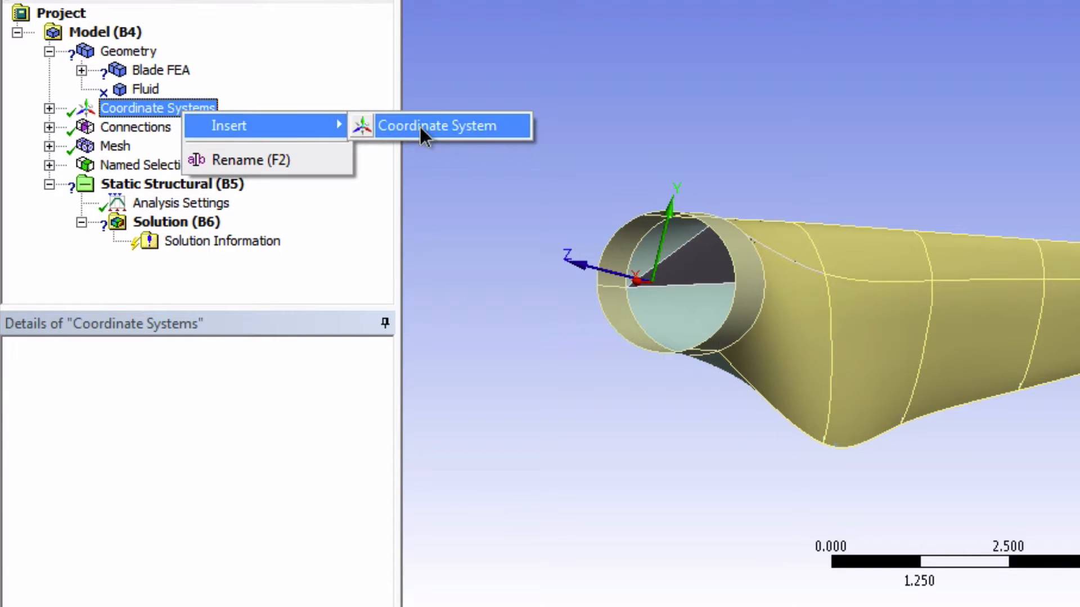
click(428, 126)
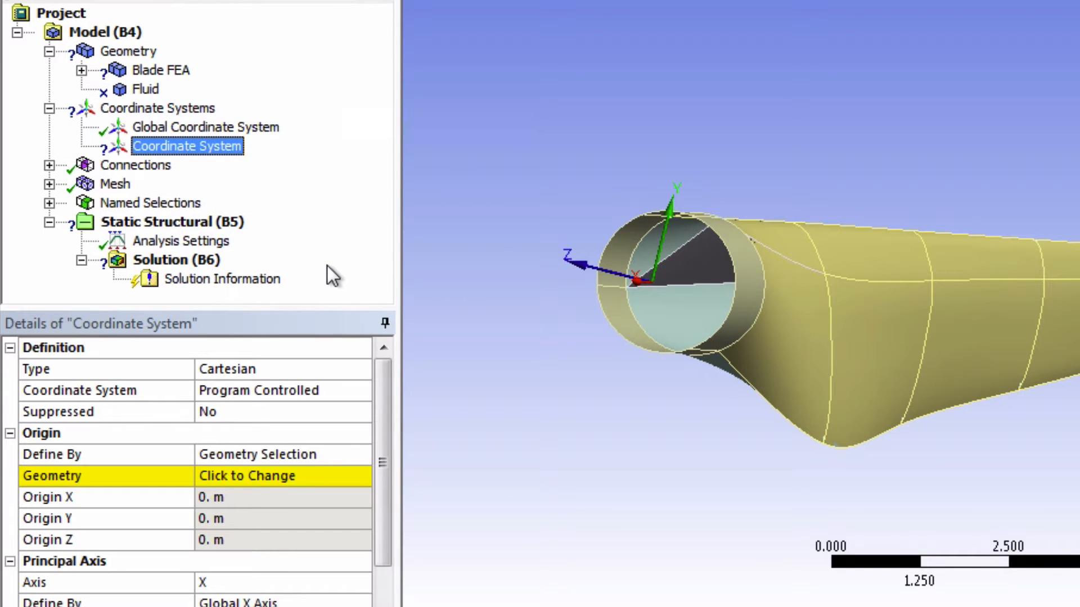
mouse_move(324, 470)
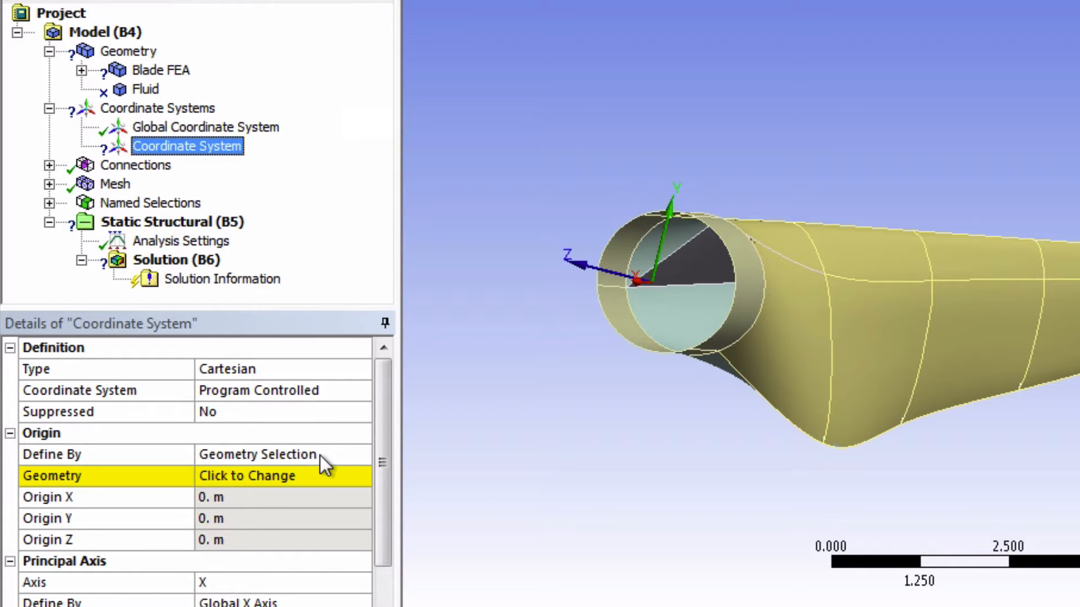
click(284, 455)
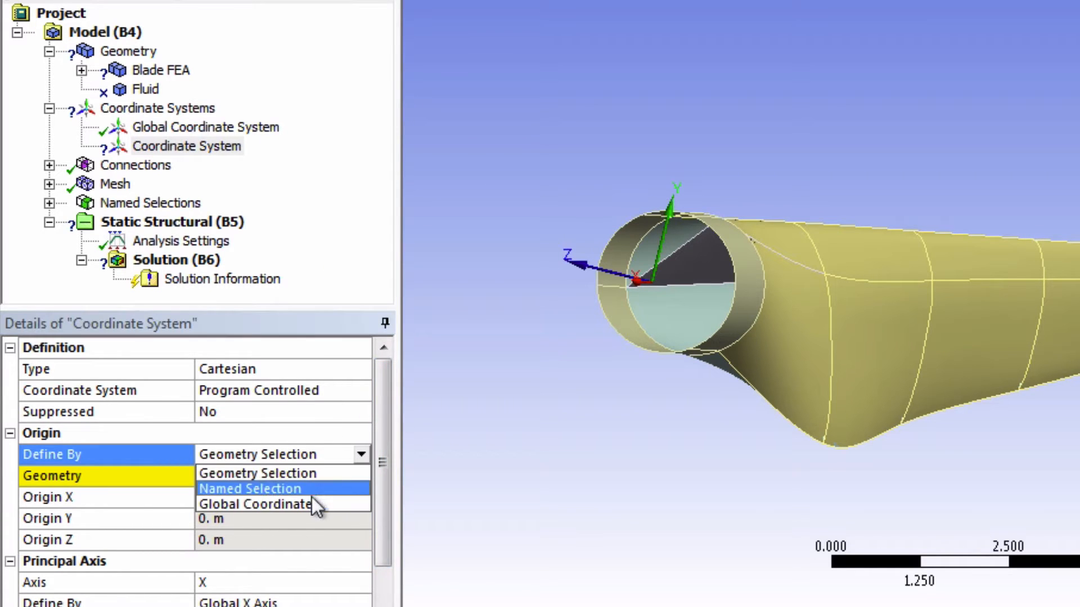
click(254, 505)
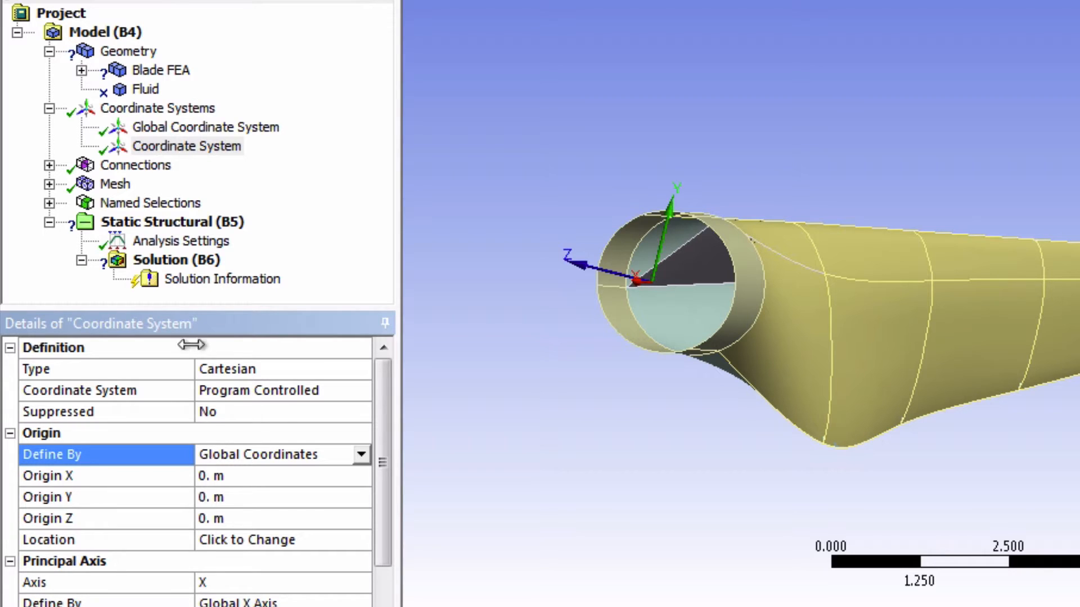
click(159, 71)
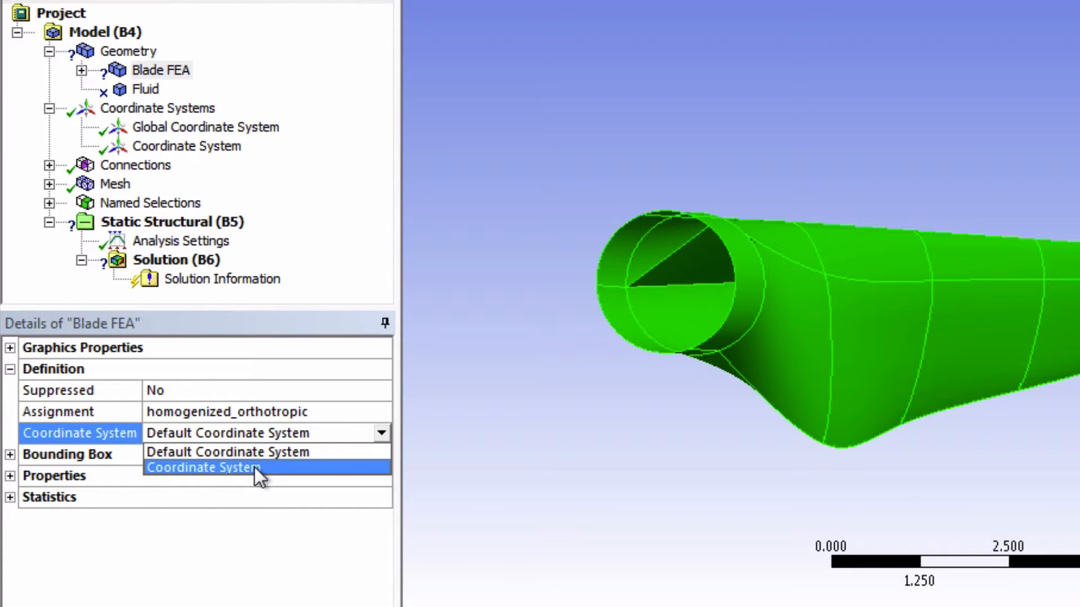
Step: Set Blade FEA's Coordinate System property to the newly created Coordinate System
click(202, 467)
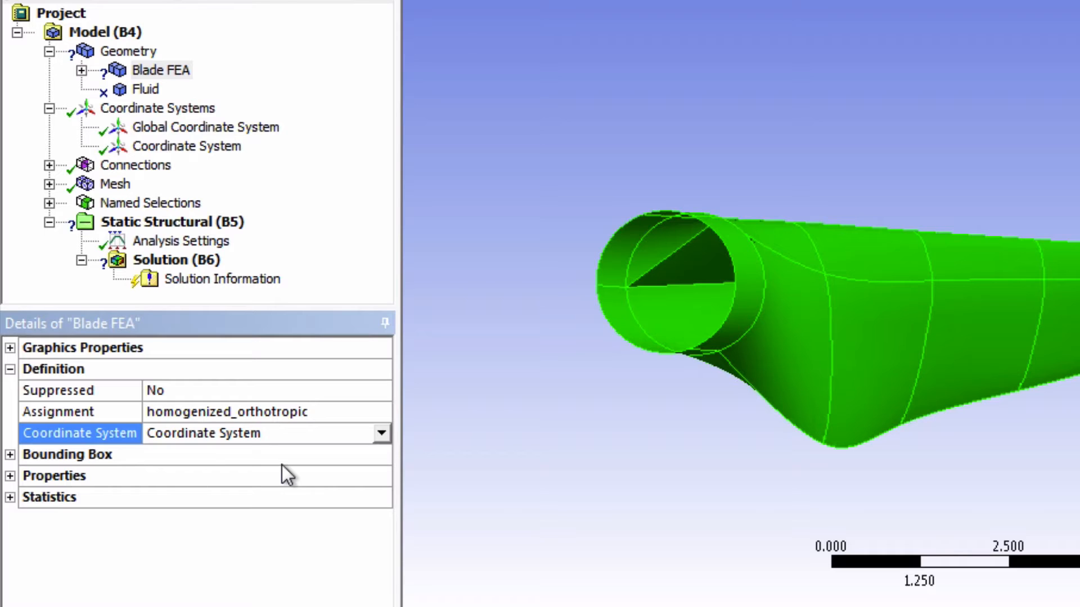
mouse_move(362, 503)
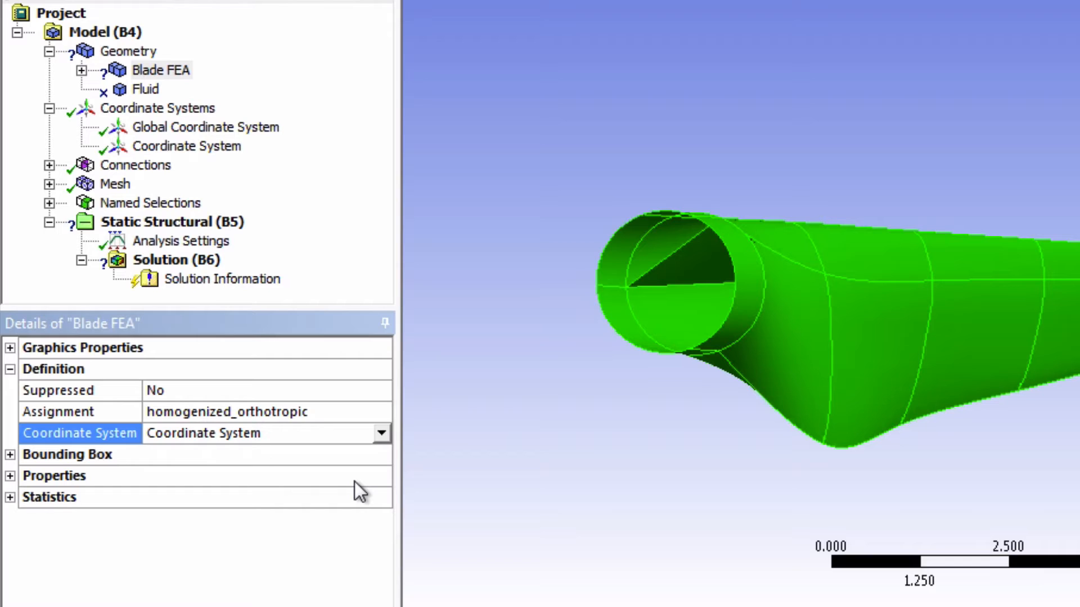
mouse_move(196, 230)
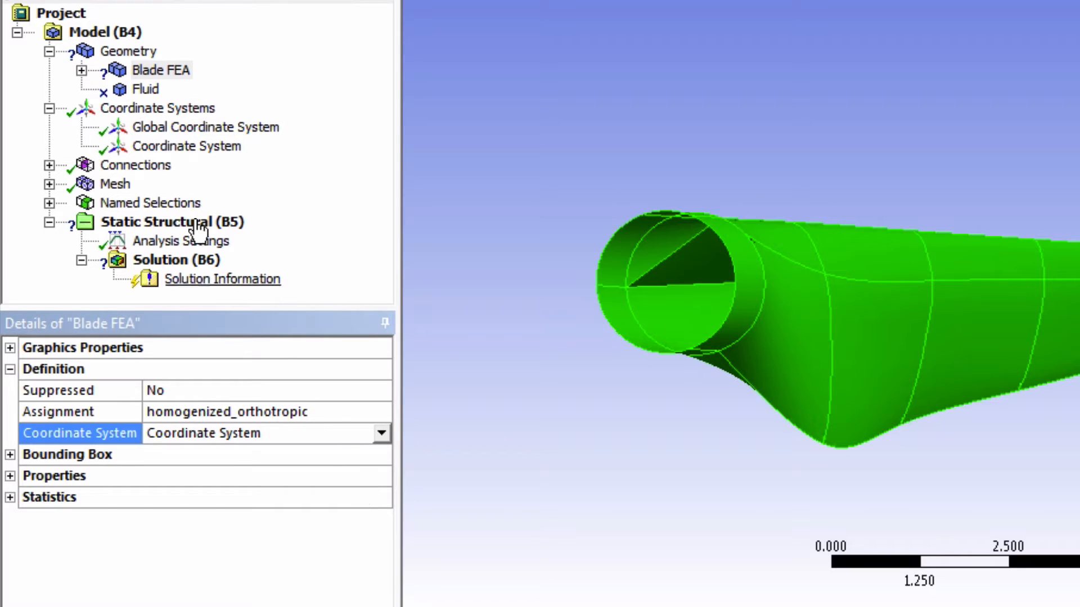
Step: Expand Blade FEA and view the first Surface Body's details, showing zero thickness
click(84, 71)
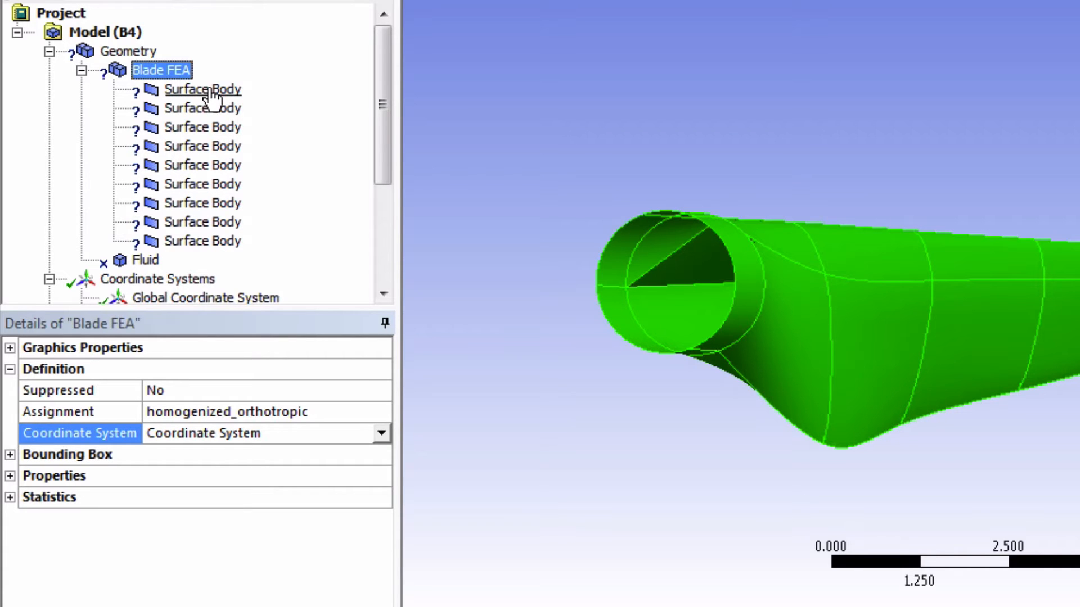
click(203, 89)
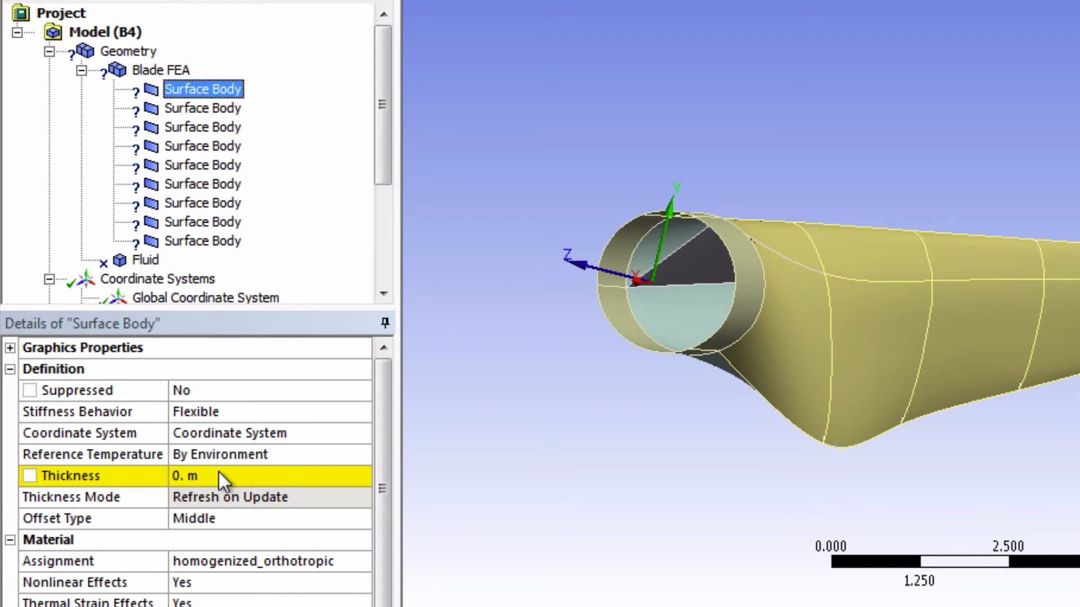
mouse_move(239, 501)
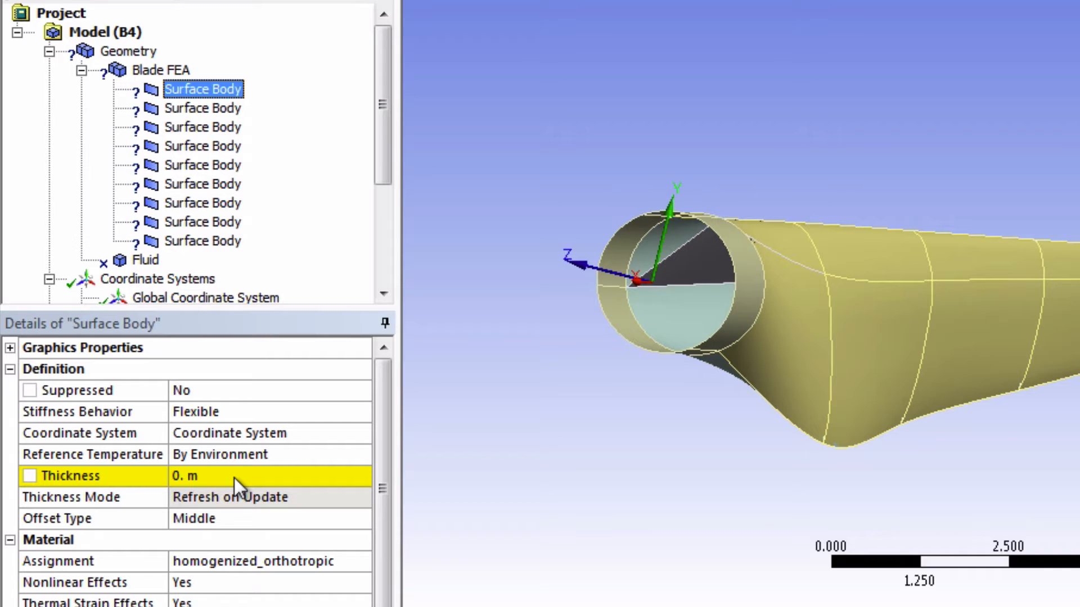
mouse_move(127, 52)
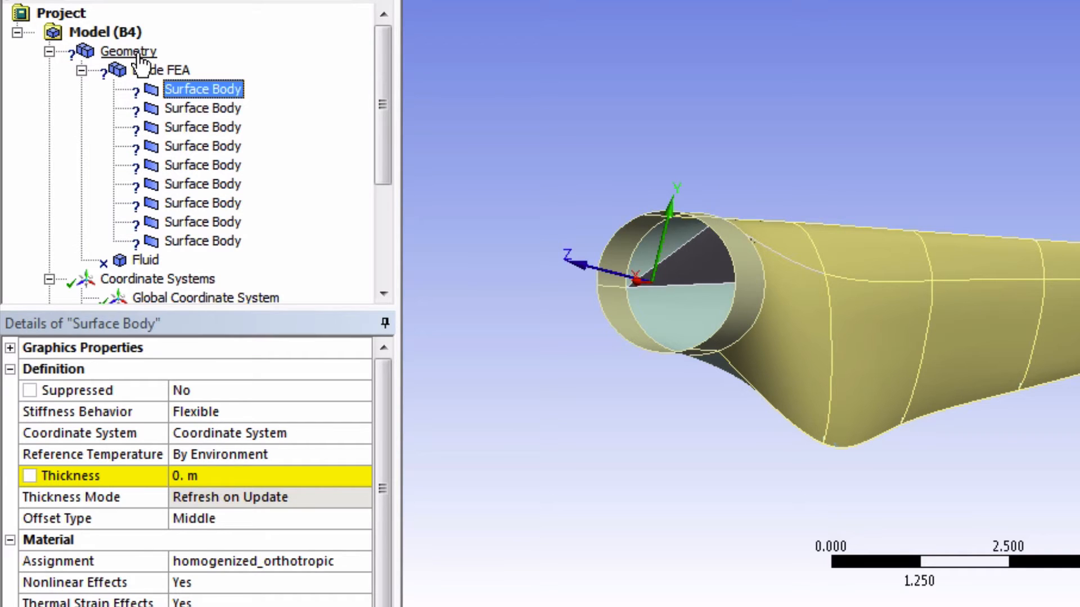
Step: Insert a Thickness under Geometry and enter 0.001 for all nine surface bodies
right_click(122, 50)
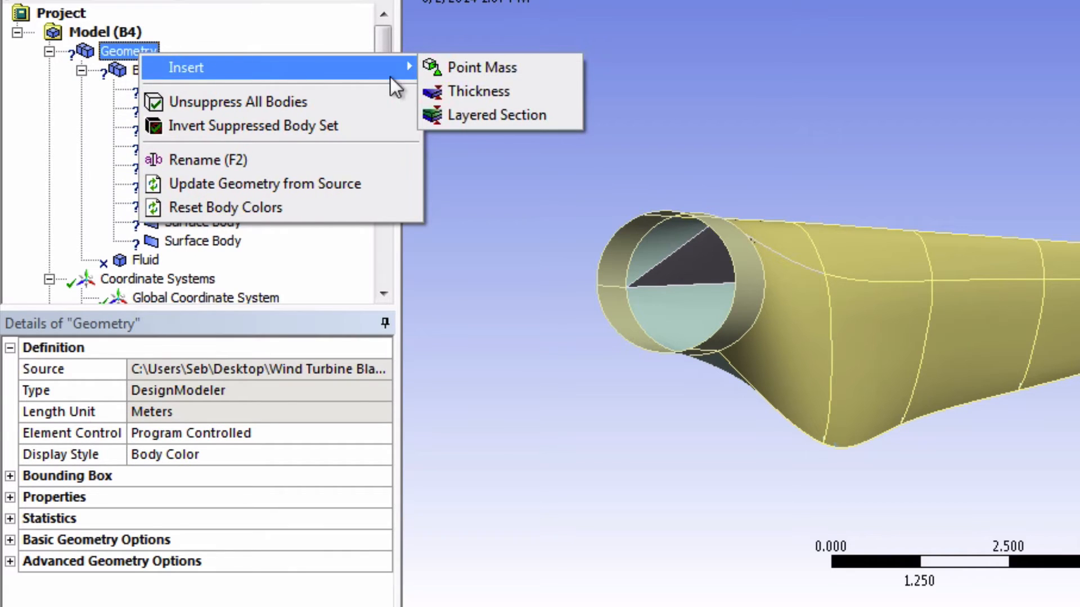
click(476, 91)
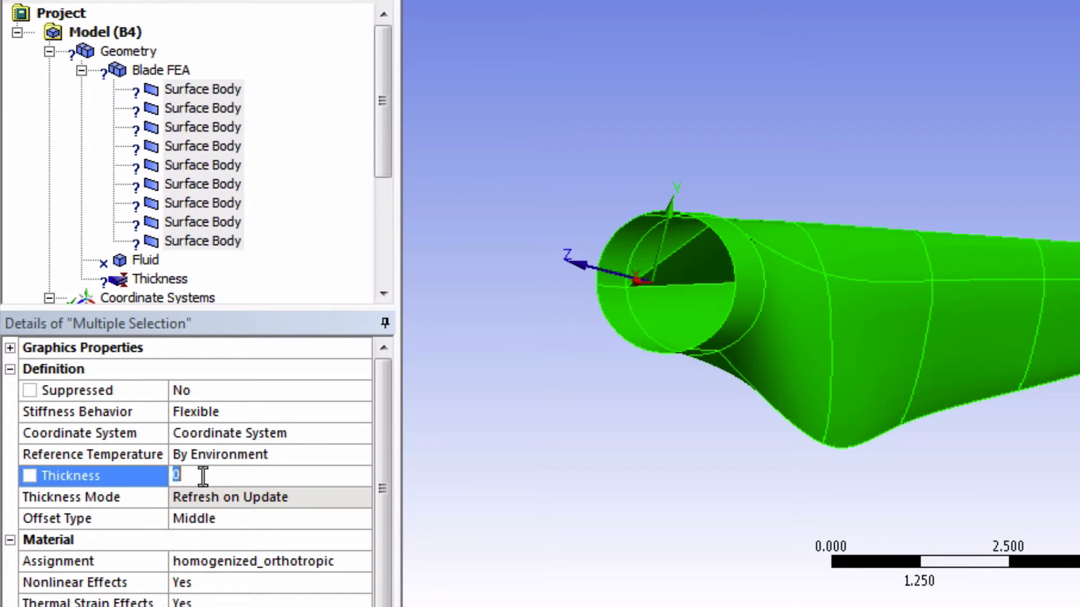
text(0.001)
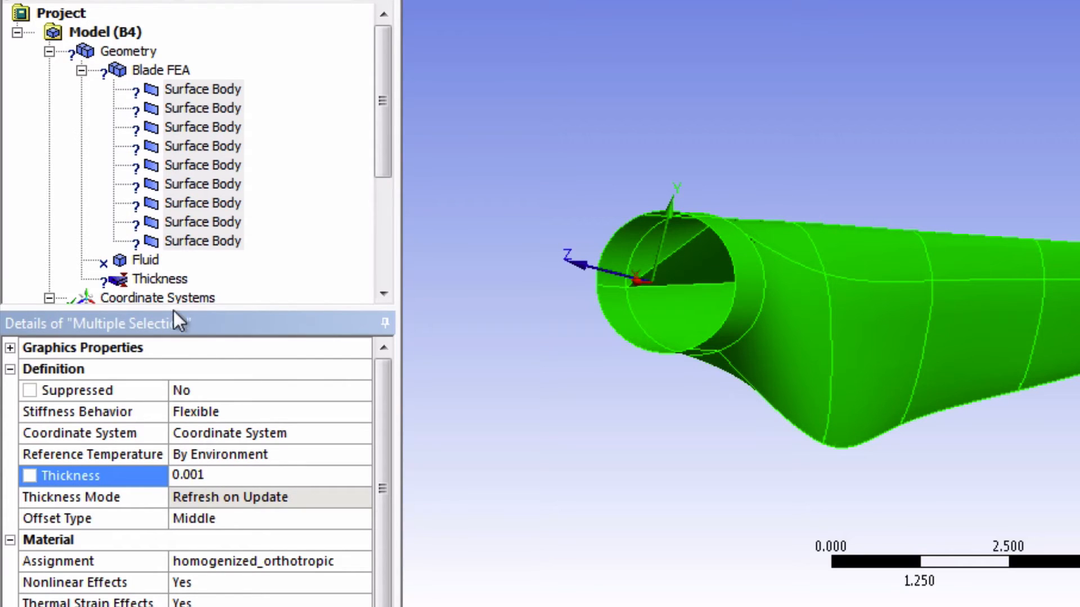
Step: Scope the Thickness object to the Blade Surface named selection
click(160, 279)
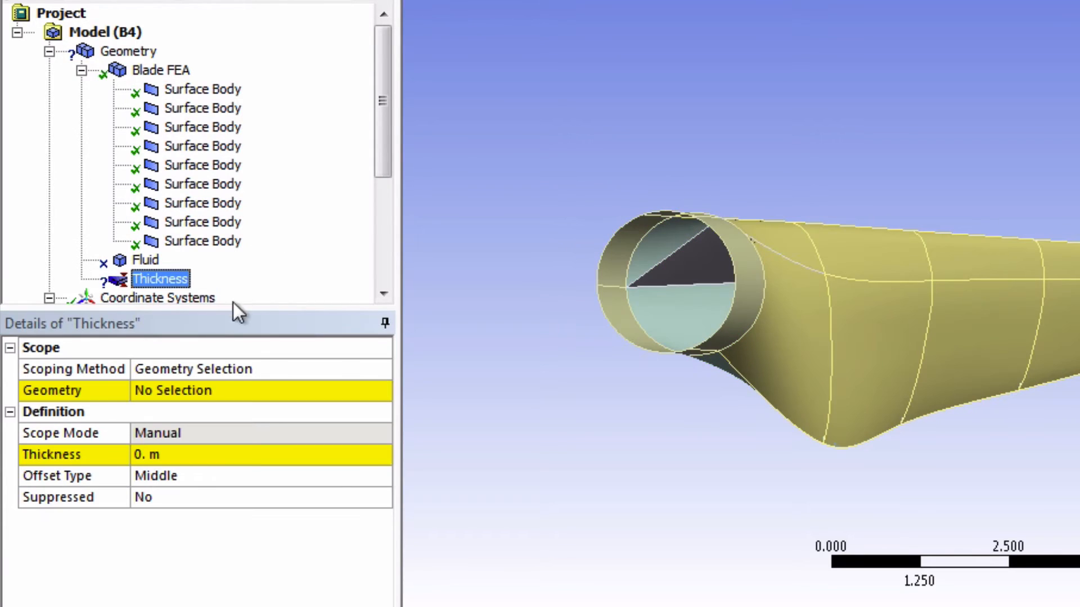
mouse_move(211, 376)
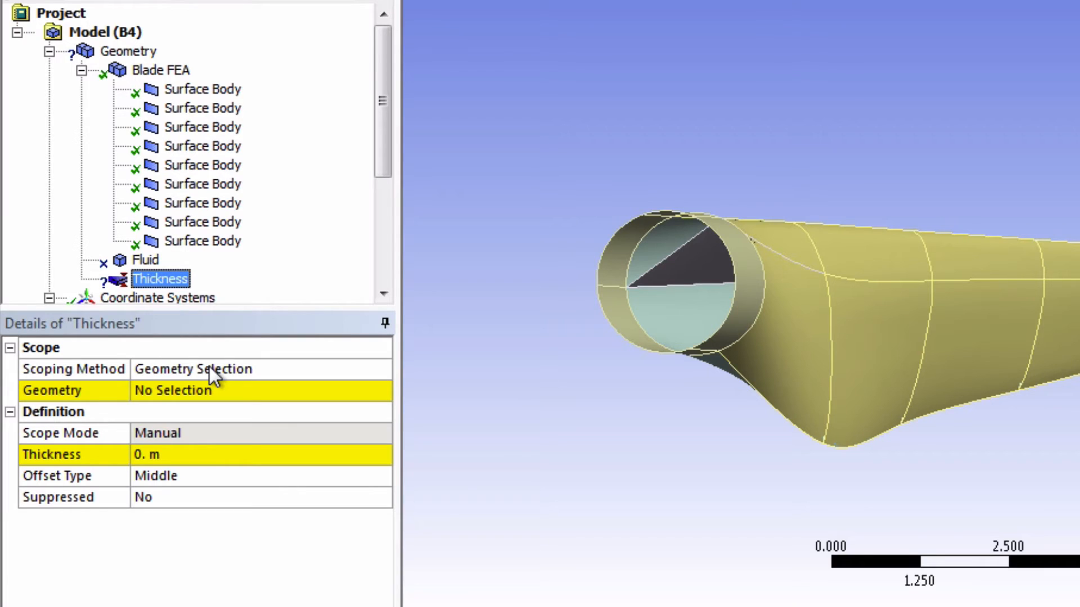
click(380, 369)
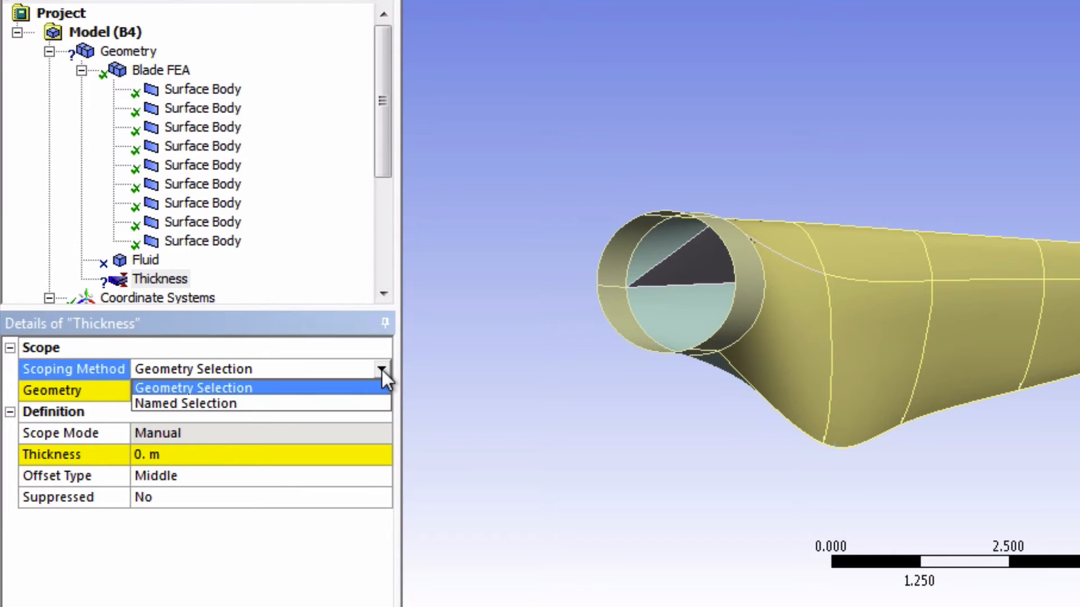
click(185, 404)
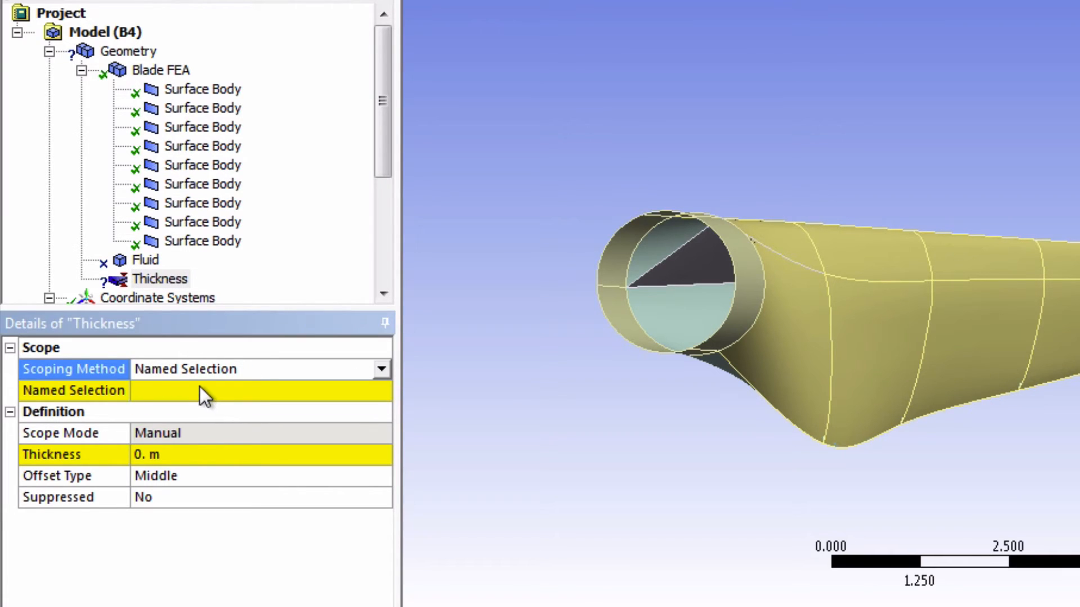
click(380, 392)
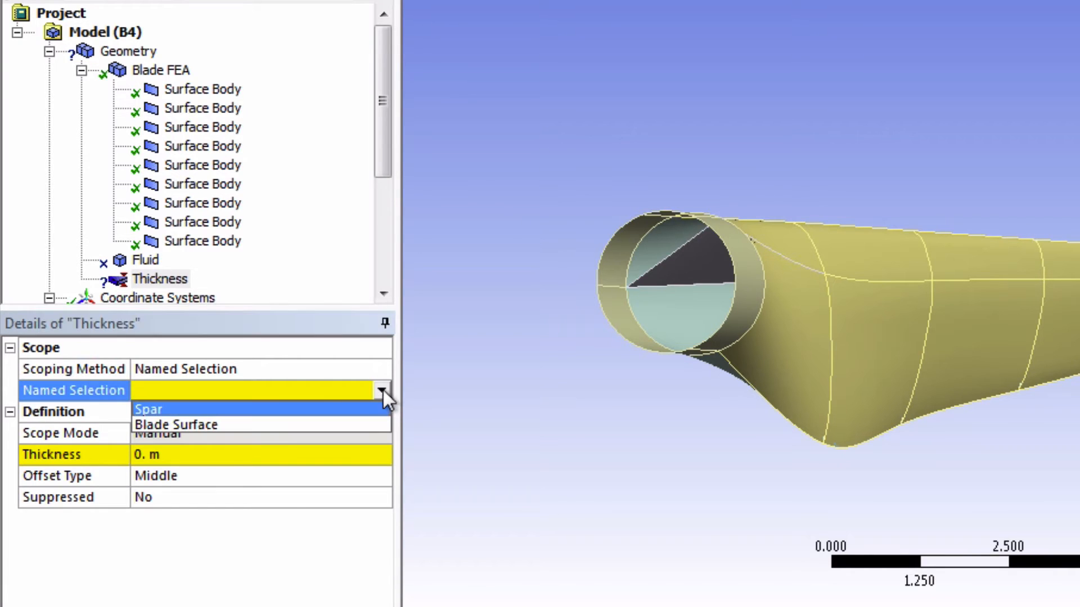
click(176, 425)
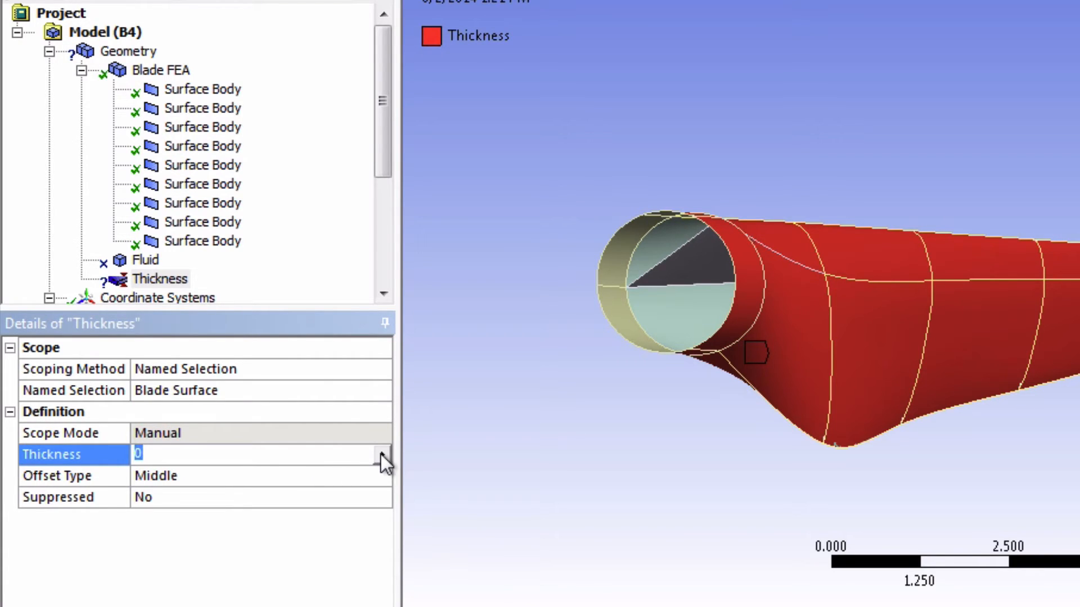
Step: Make the thickness value Tabular and show the Tabular Data pane
click(381, 454)
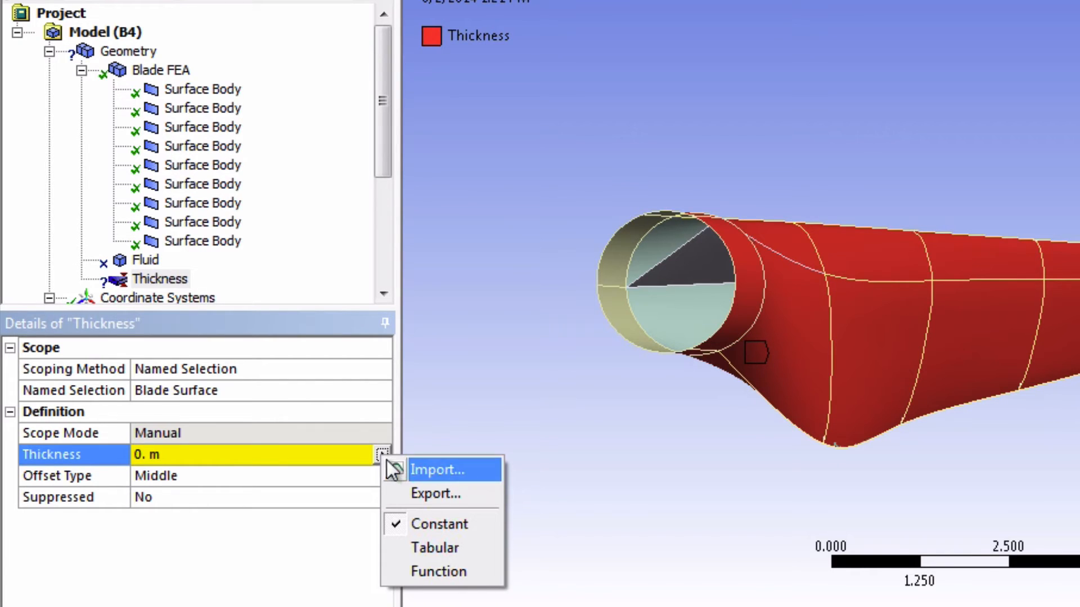
click(435, 548)
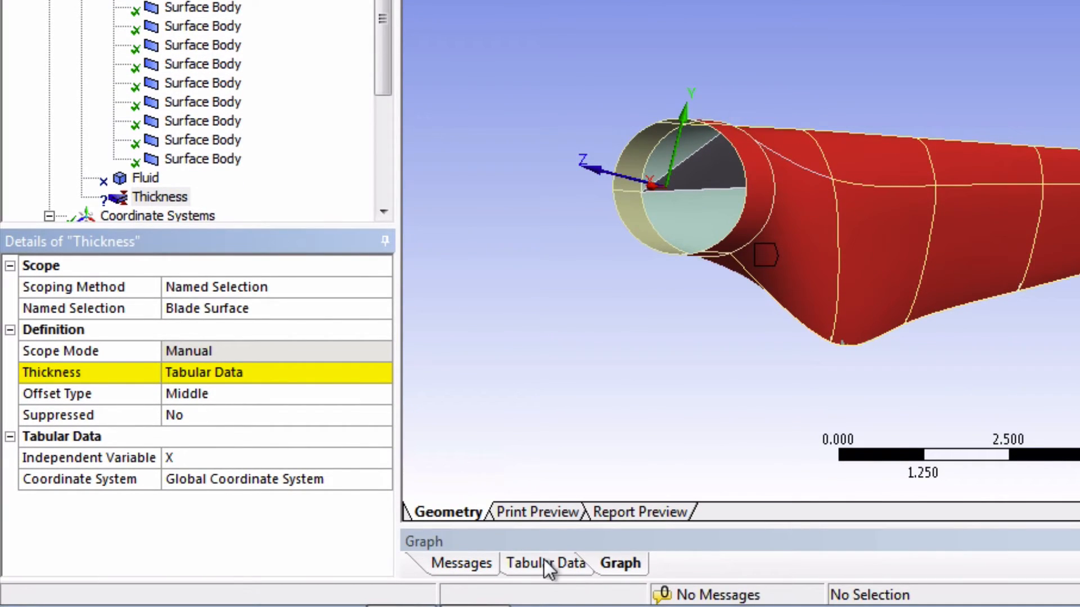
click(544, 563)
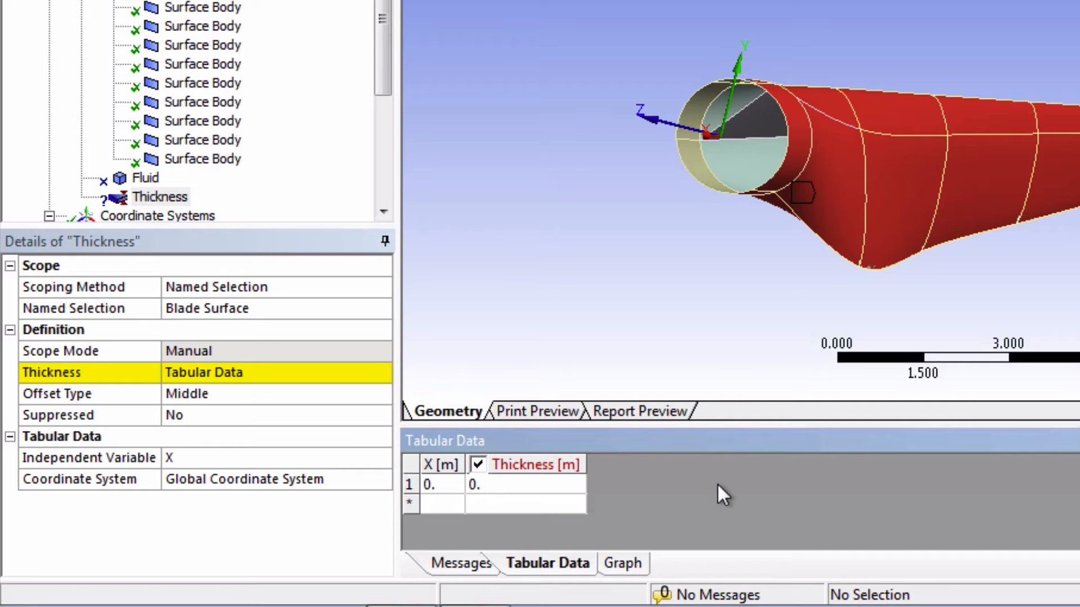
mouse_move(682, 497)
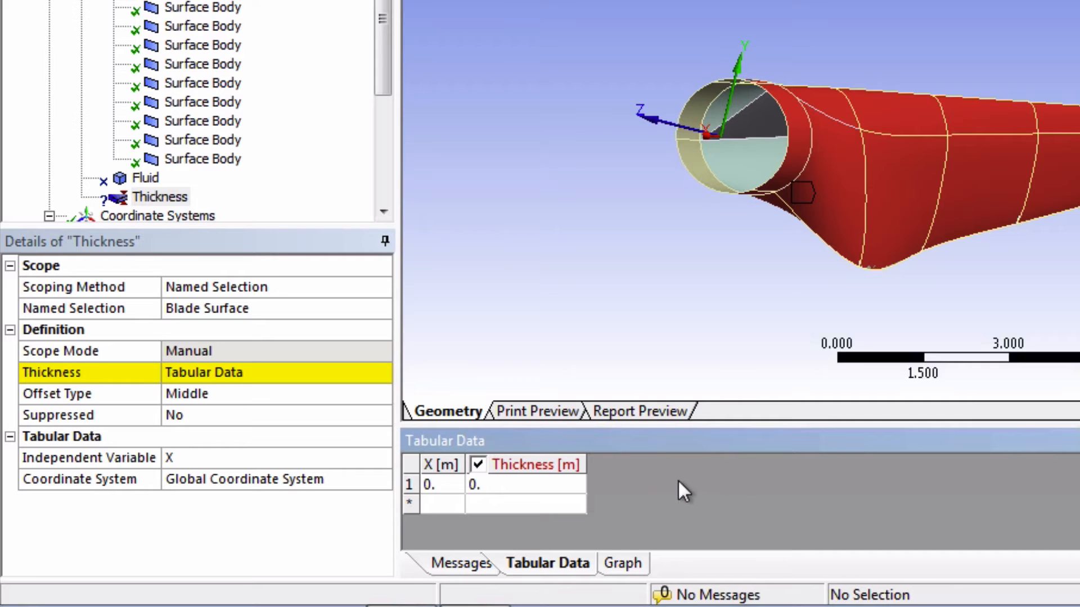
mouse_move(444, 500)
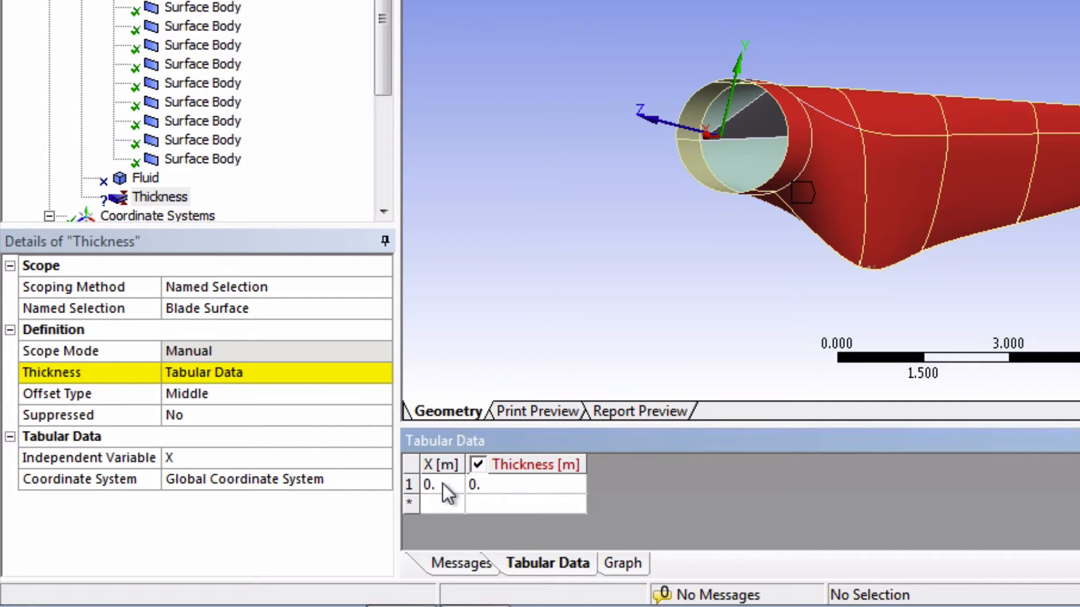
Step: Enter thickness rows X -44.2 at 0.005 and X -1 at 0.1
click(431, 485)
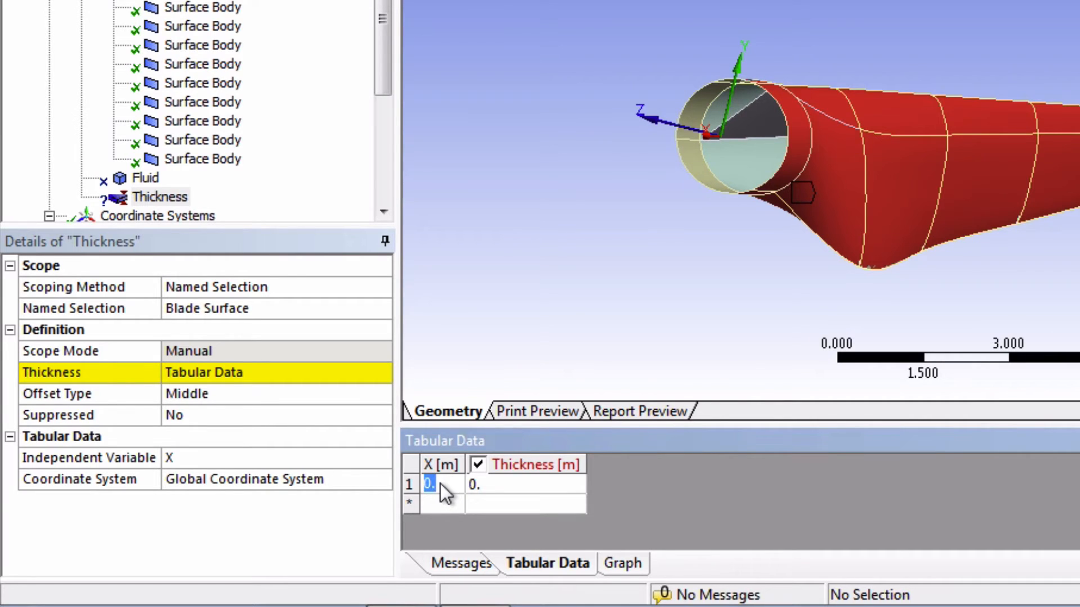
text(-1)
click(443, 503)
text(-)
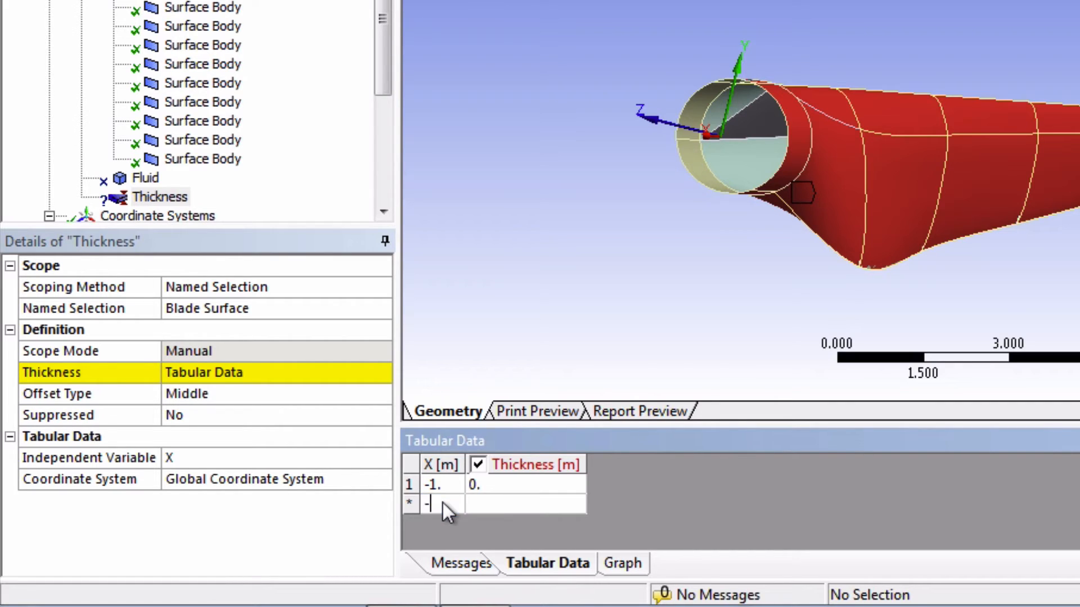
text(44.2)
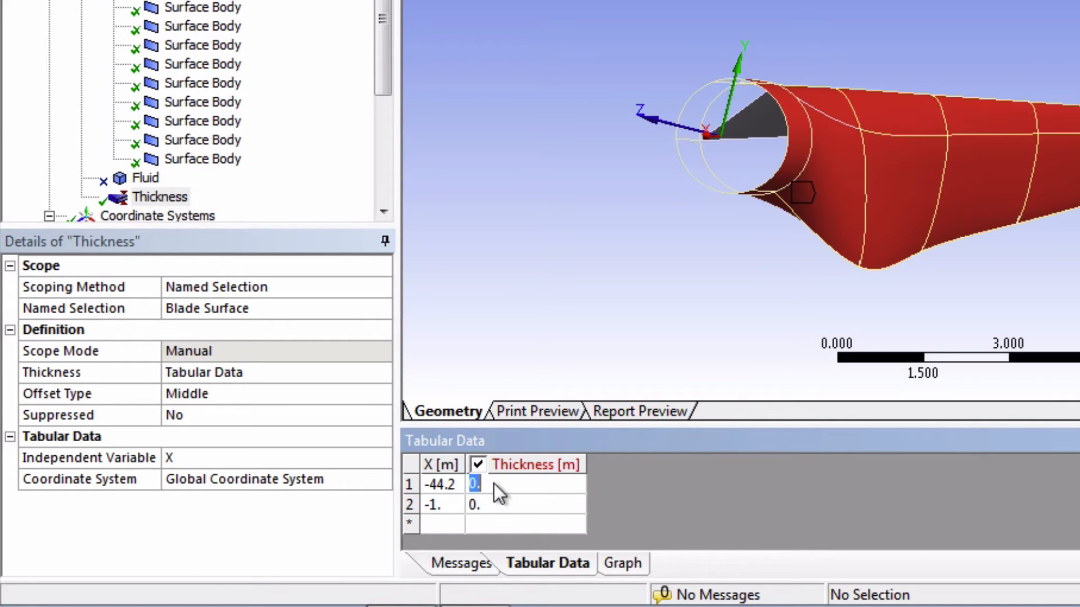
text(0.005)
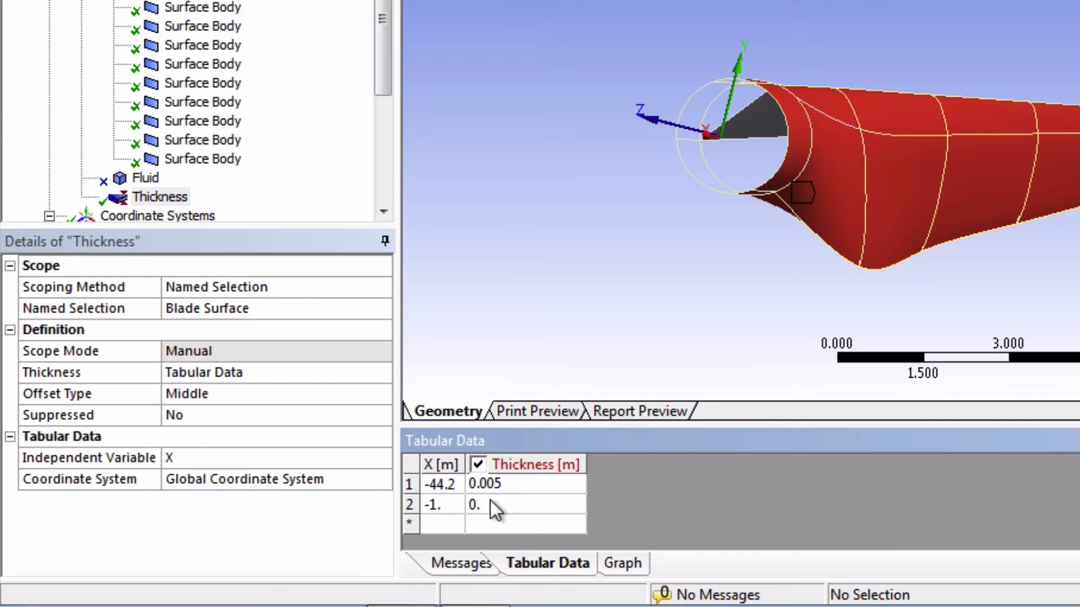
click(484, 505)
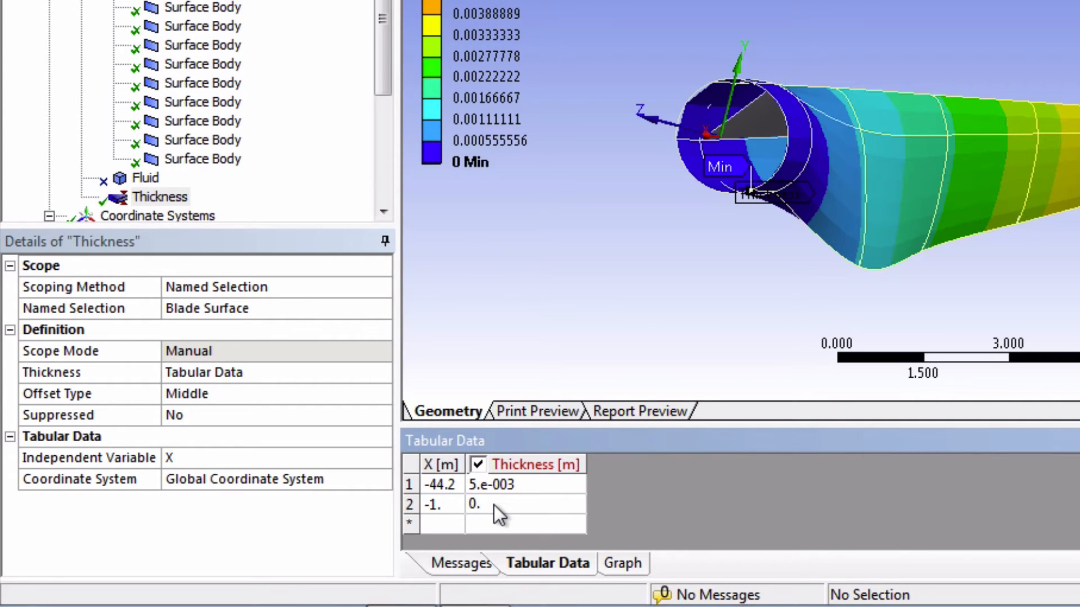
text(0.1)
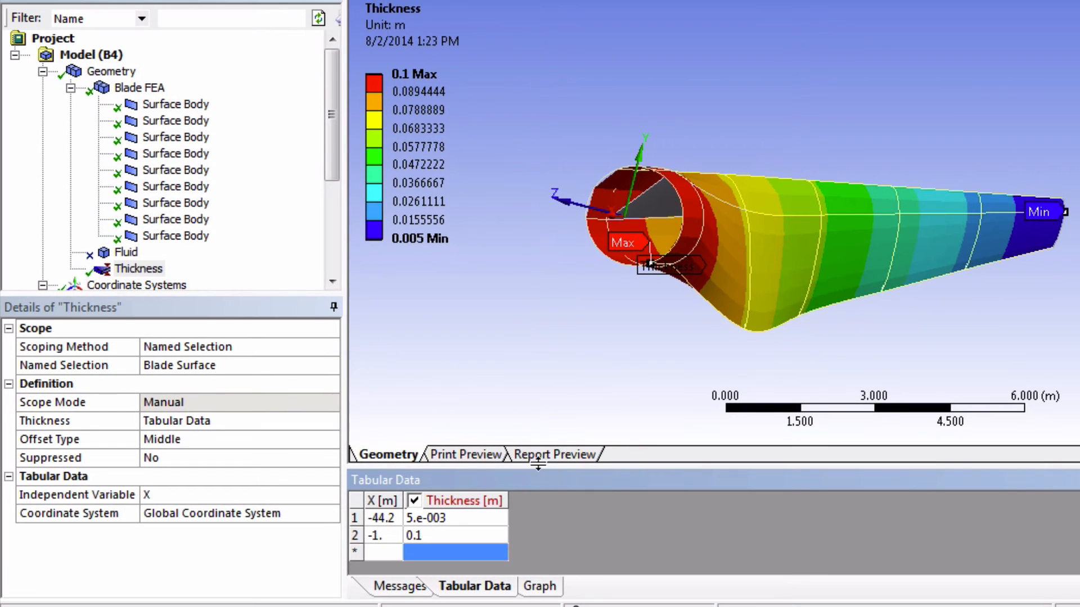
mouse_move(564, 248)
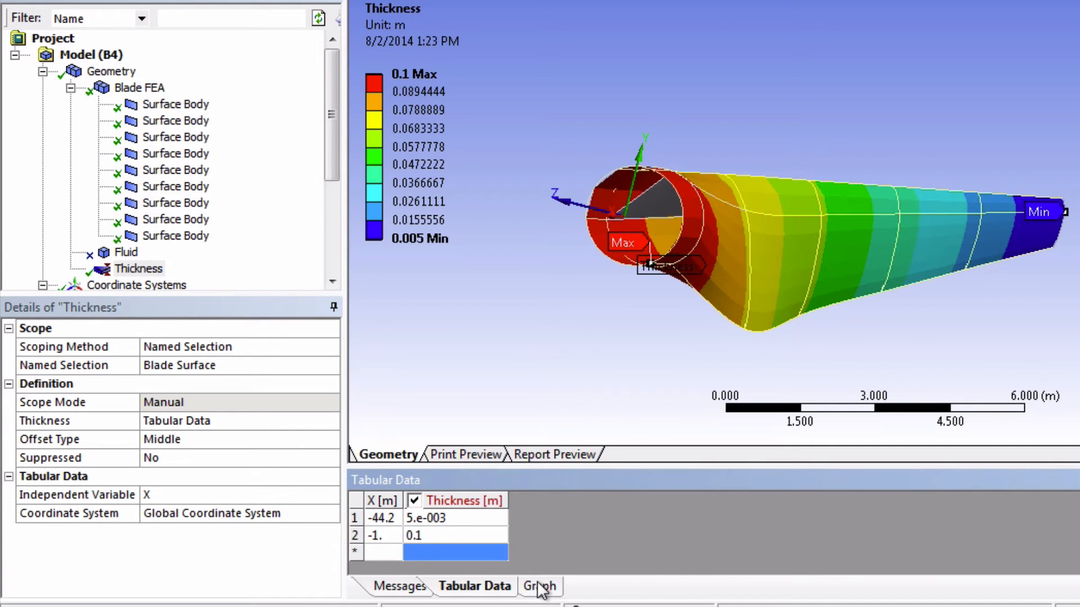
Step: Plot thickness versus X, a straight line rising from 0.005 to 0.1
click(537, 602)
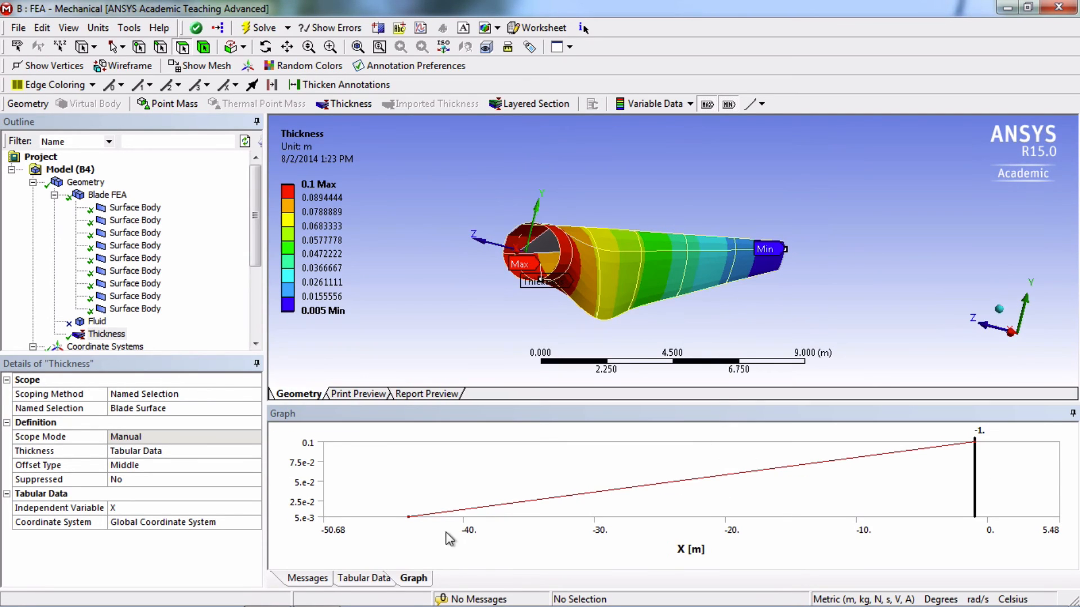
mouse_move(869, 452)
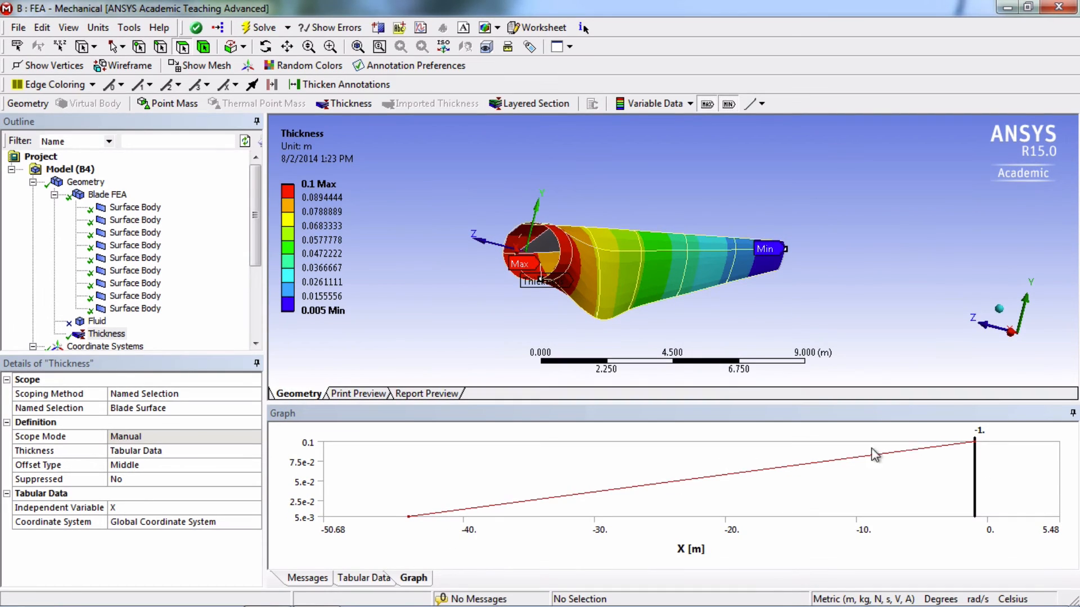
mouse_move(462, 528)
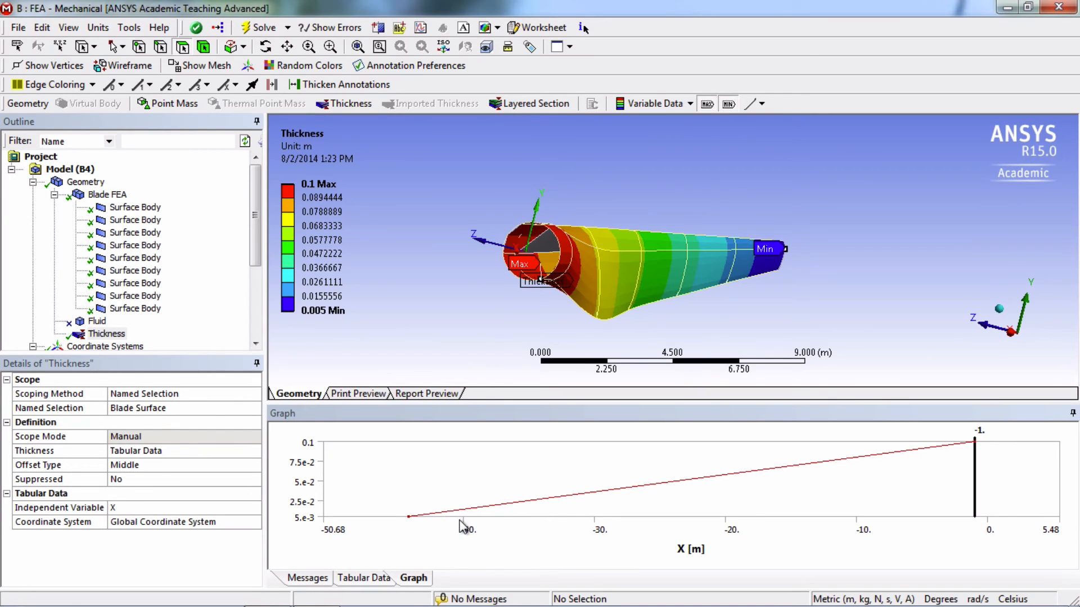
mouse_move(486, 512)
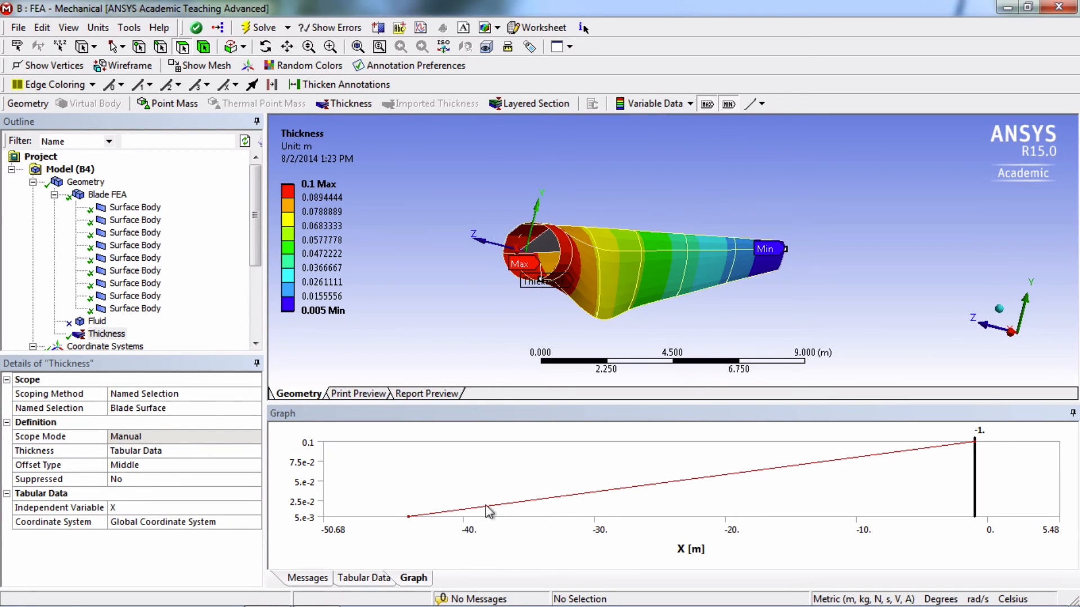
mouse_move(960, 449)
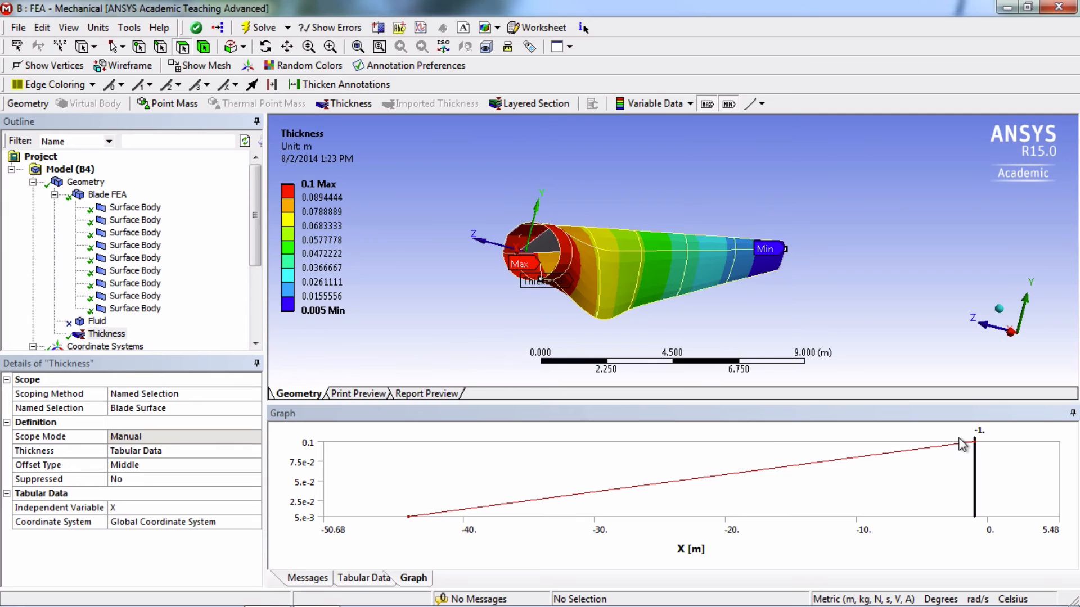
mouse_move(778, 495)
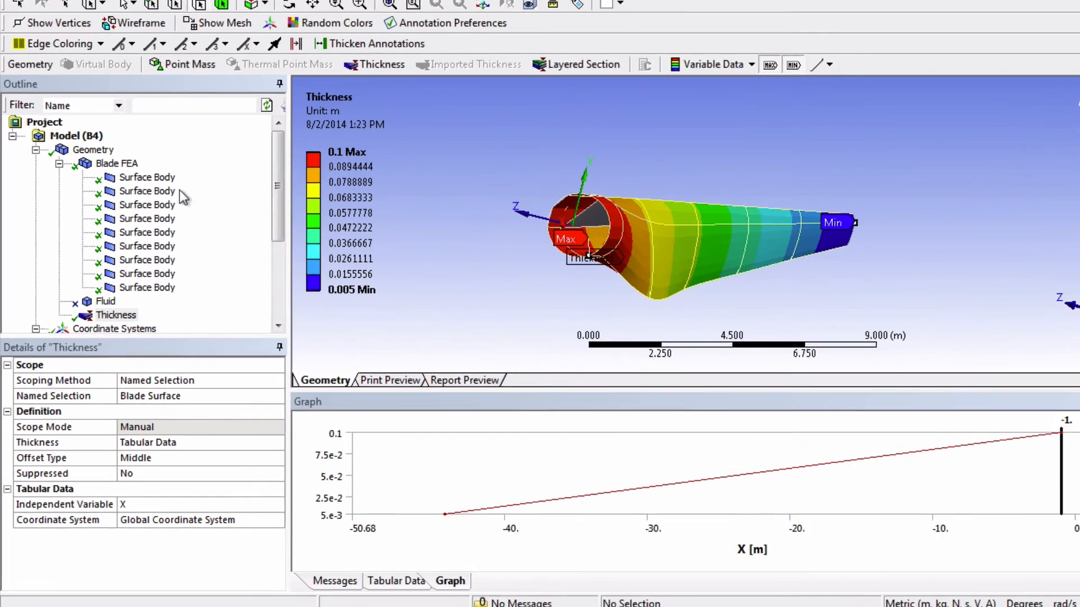
Step: Insert a second Thickness scoped to the Spar named selection, with tabular thickness
right_click(98, 149)
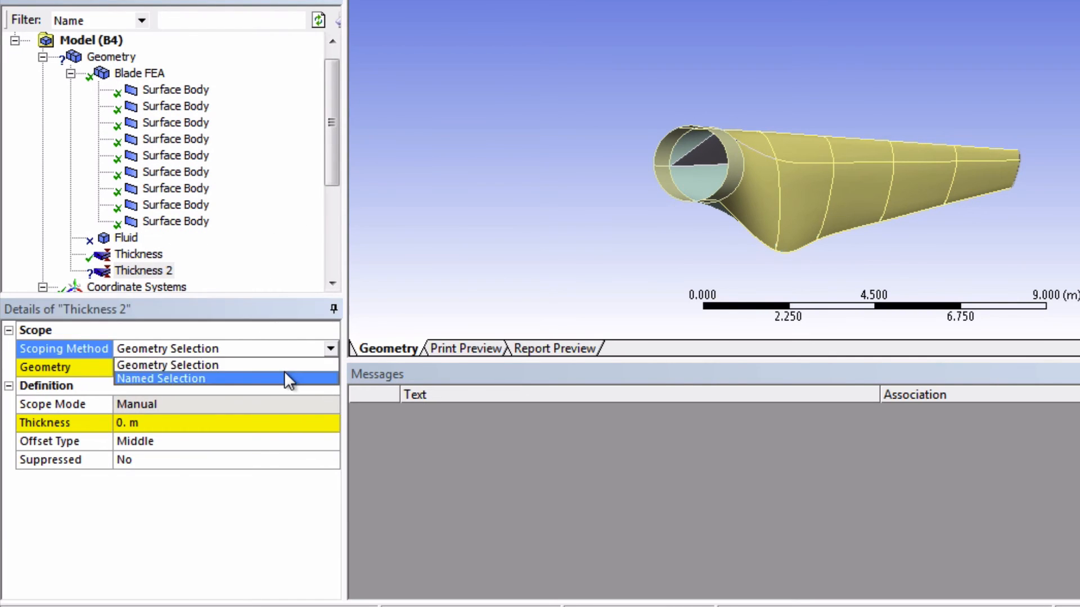
click(160, 378)
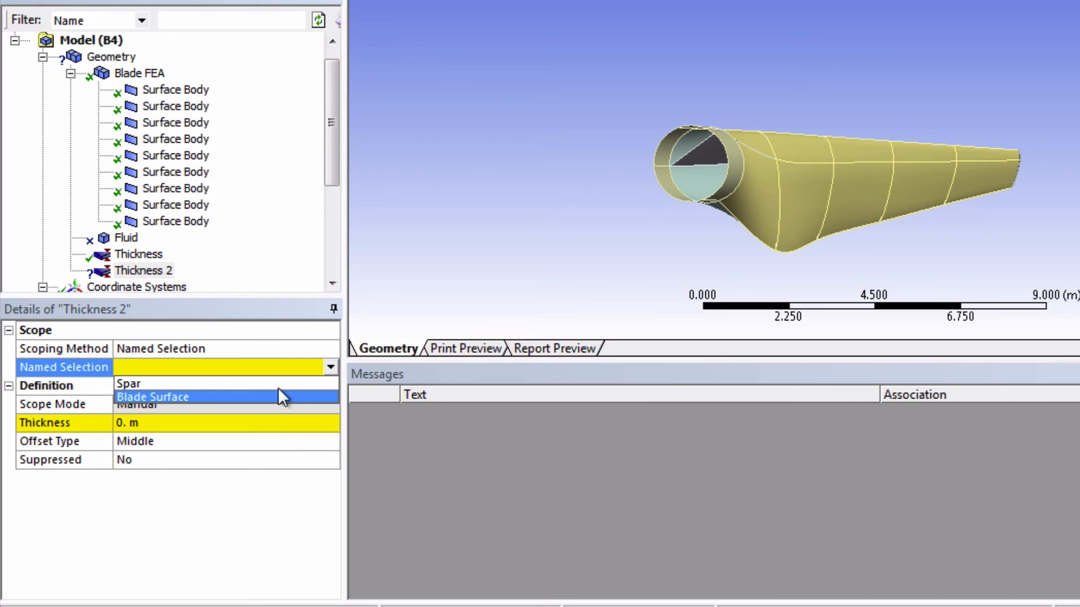
click(128, 384)
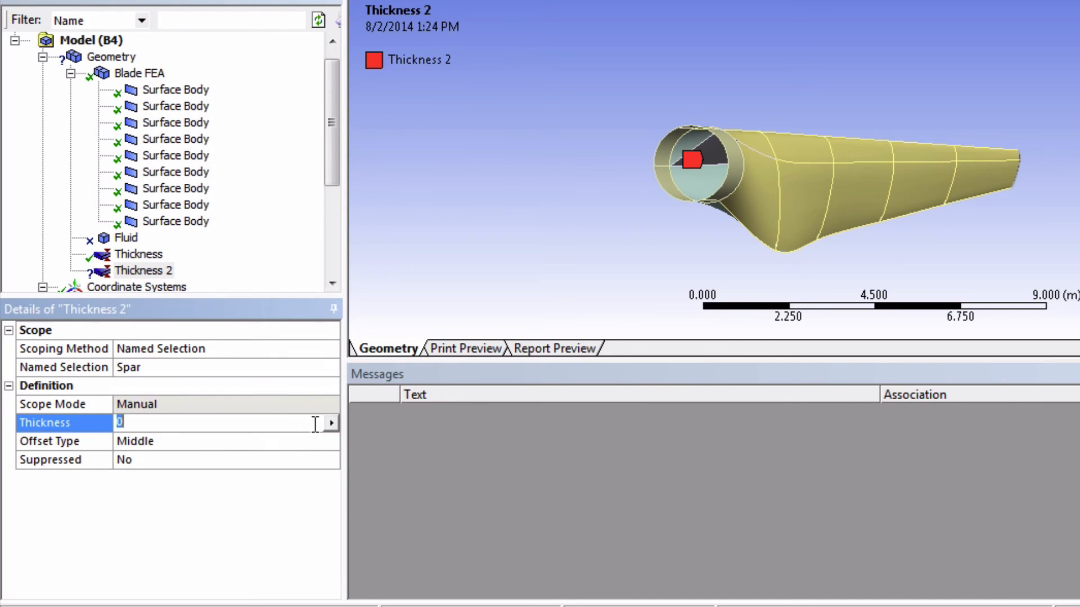
click(331, 422)
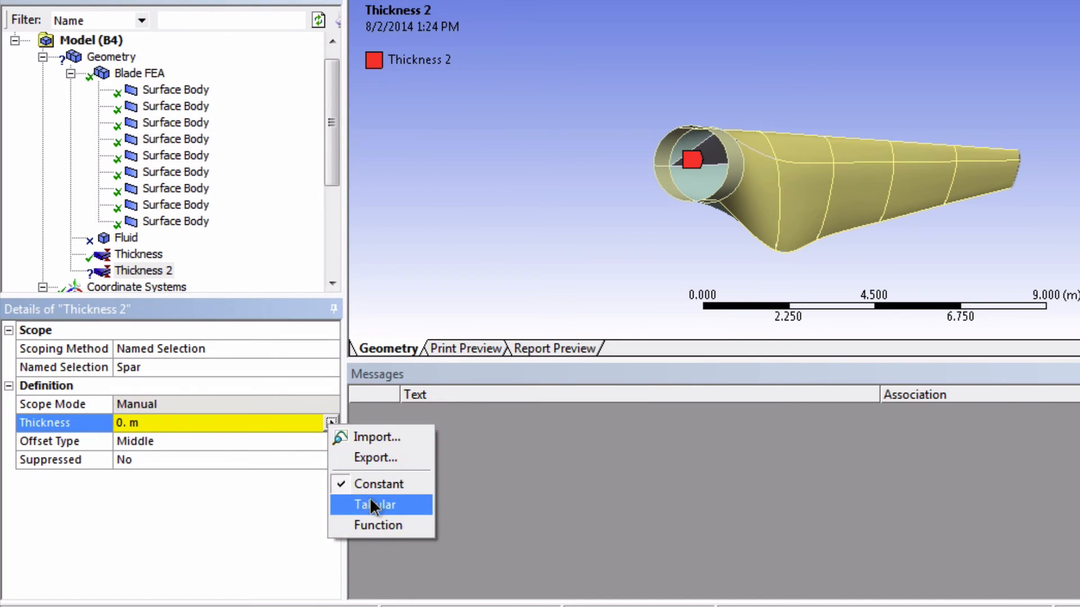
click(375, 505)
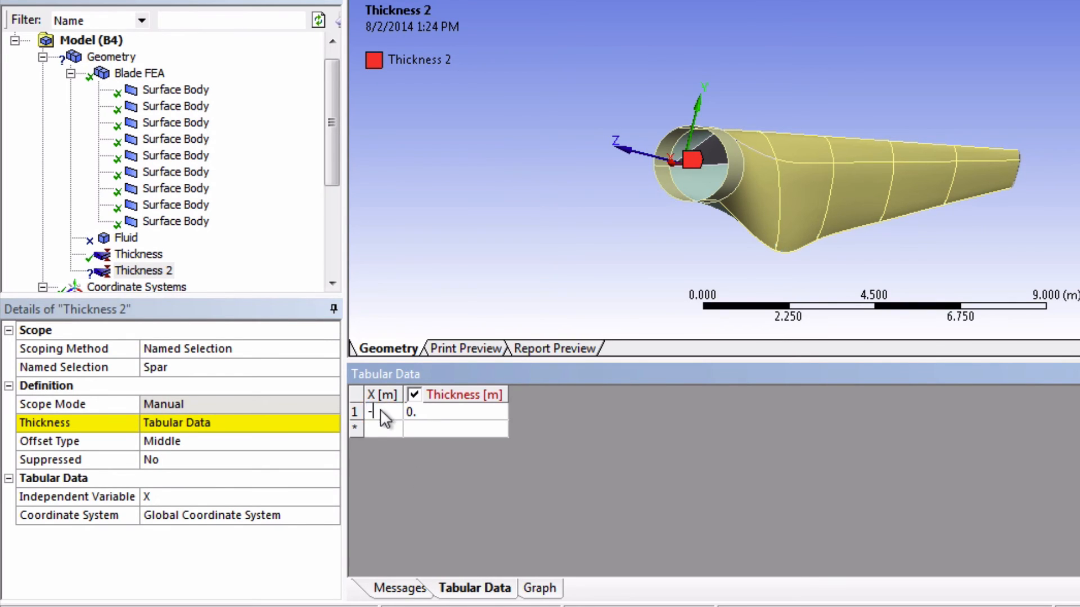
Step: Enter spar thickness rows X -44.2 at 0.03 and X -3 at 0.1
text(-3.)
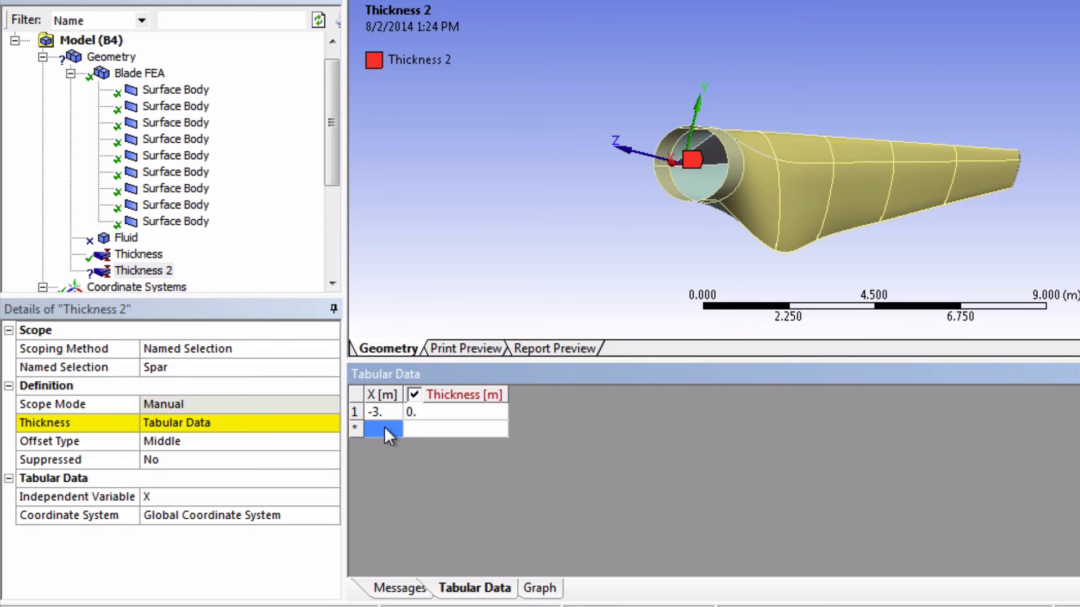
text(-44.2)
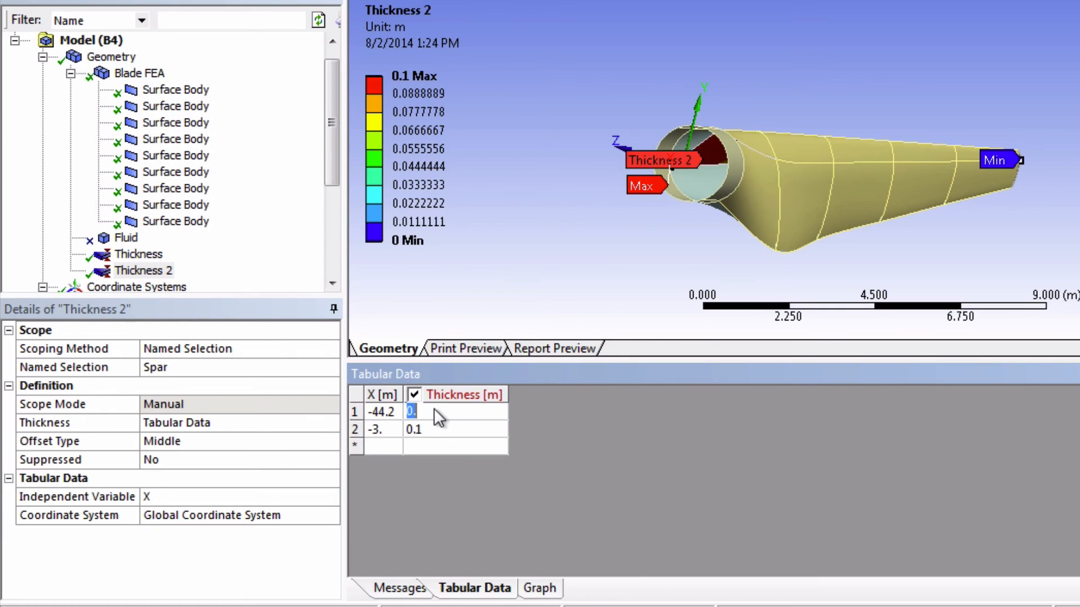
text(0.03)
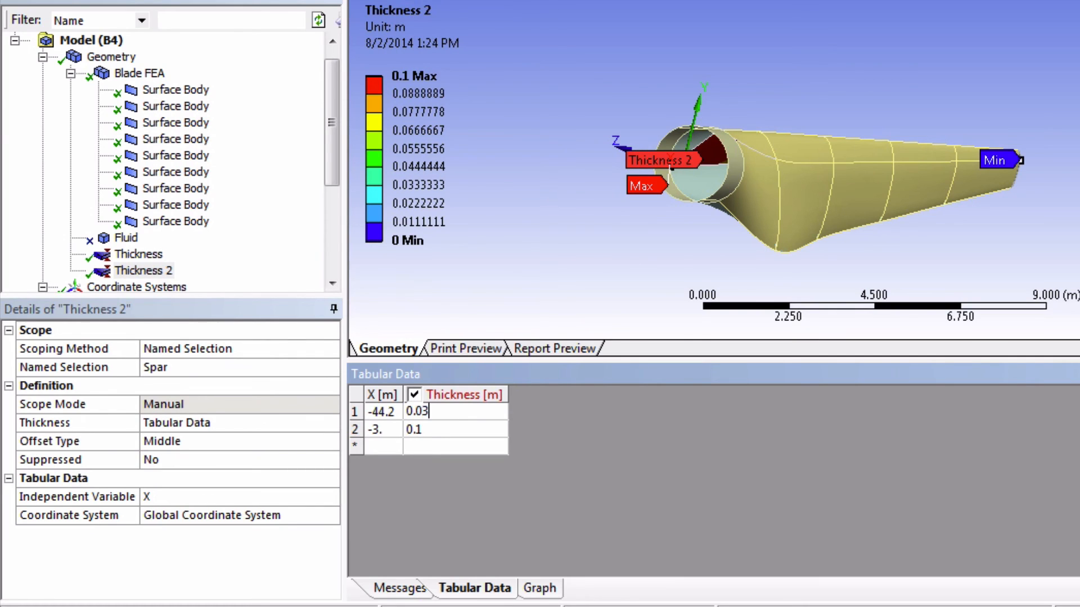
click(443, 450)
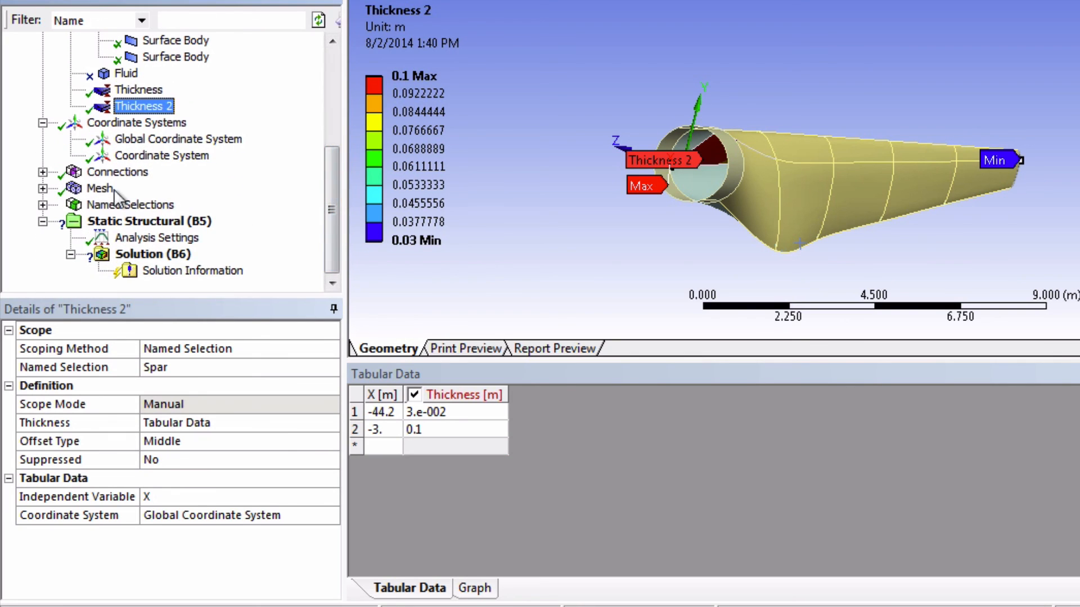
Step: Display the blade and spar mesh with thick shells, orbiting to view it differently
click(95, 187)
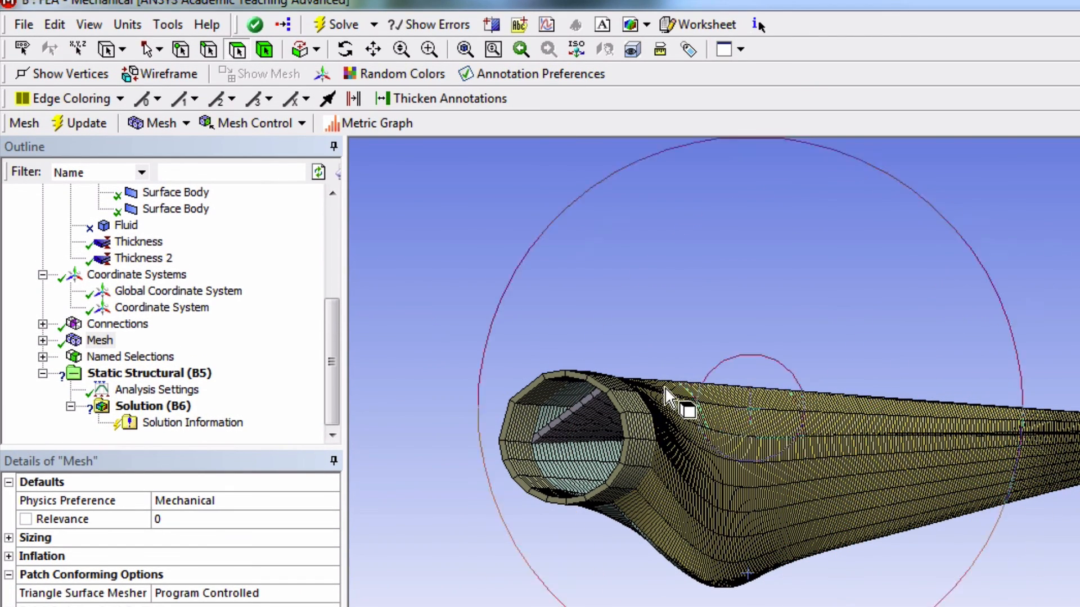
click(89, 24)
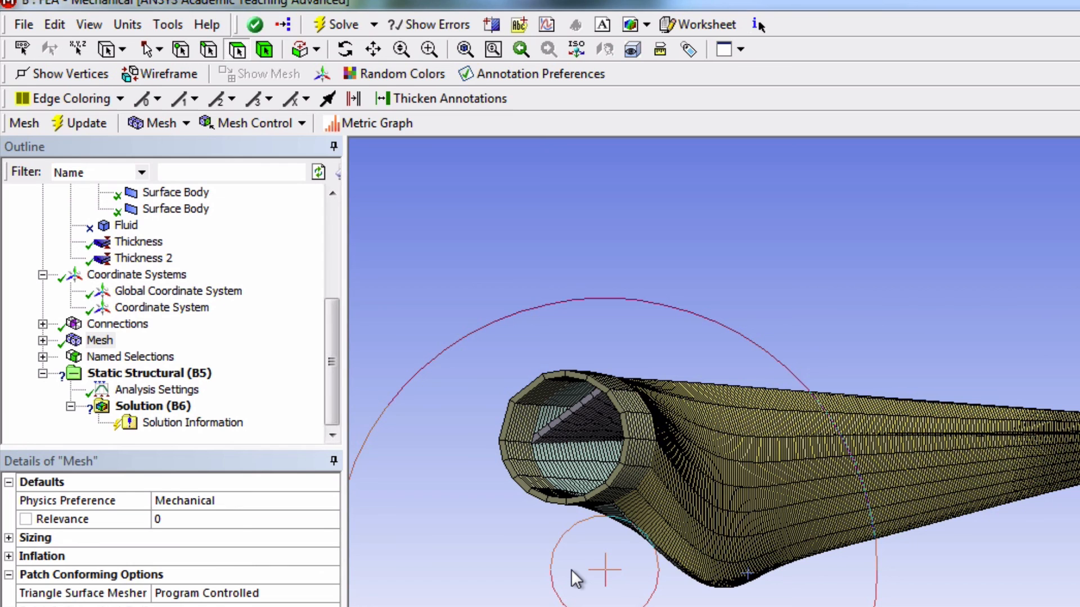
drag(575, 575, 616, 493)
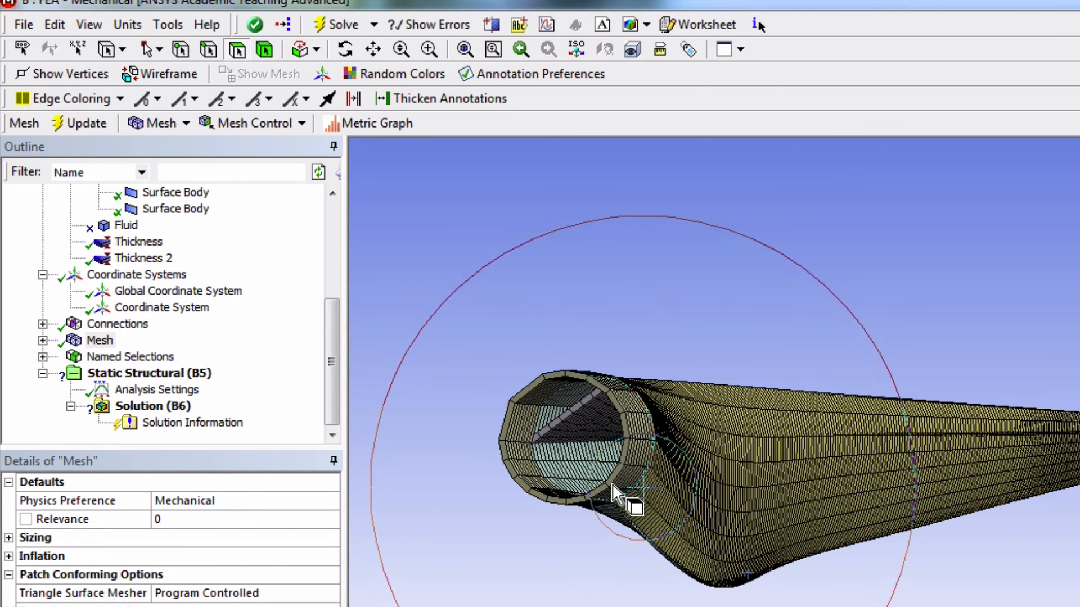